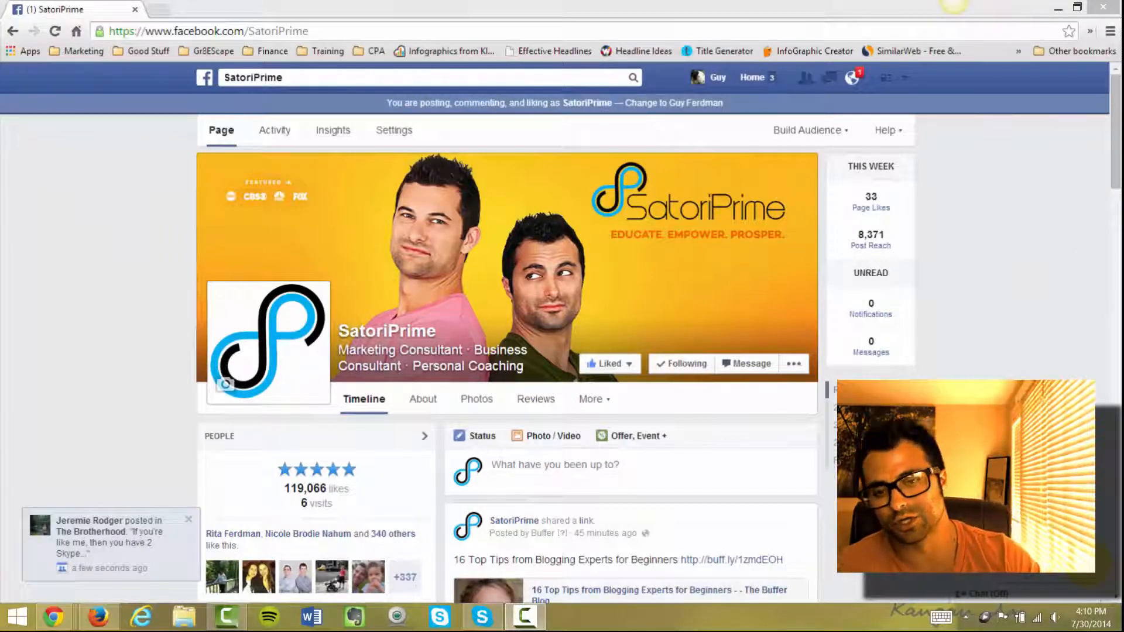
pyautogui.moveTo(333, 130)
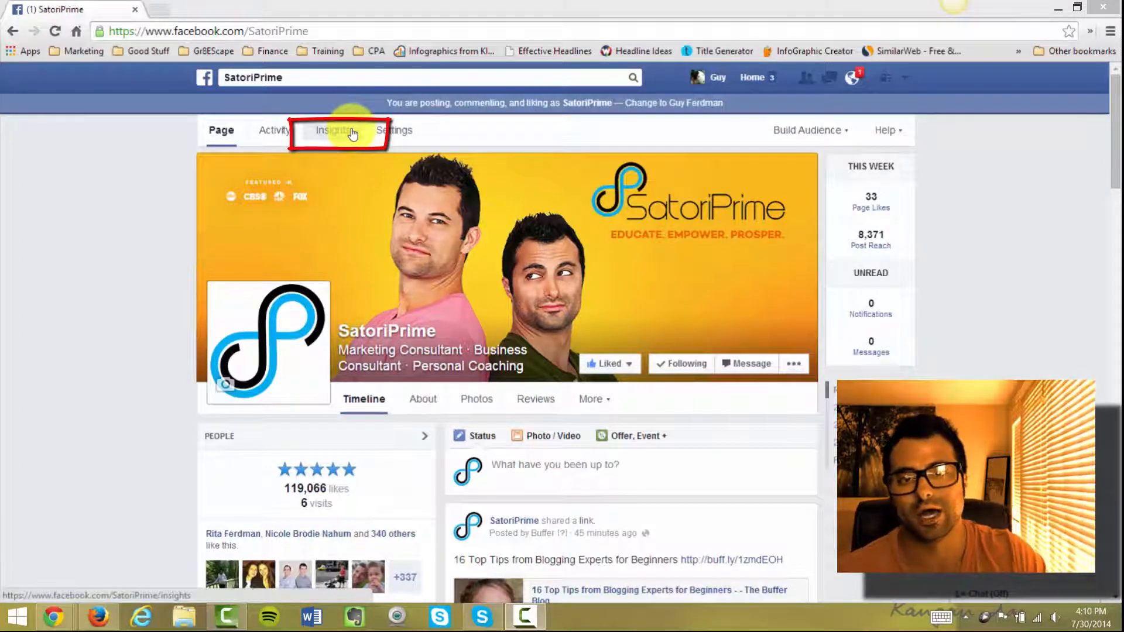
# Open SatoriPrime's Insights Overview showing this week's page likes, post reach and engagement
pyautogui.click(333, 131)
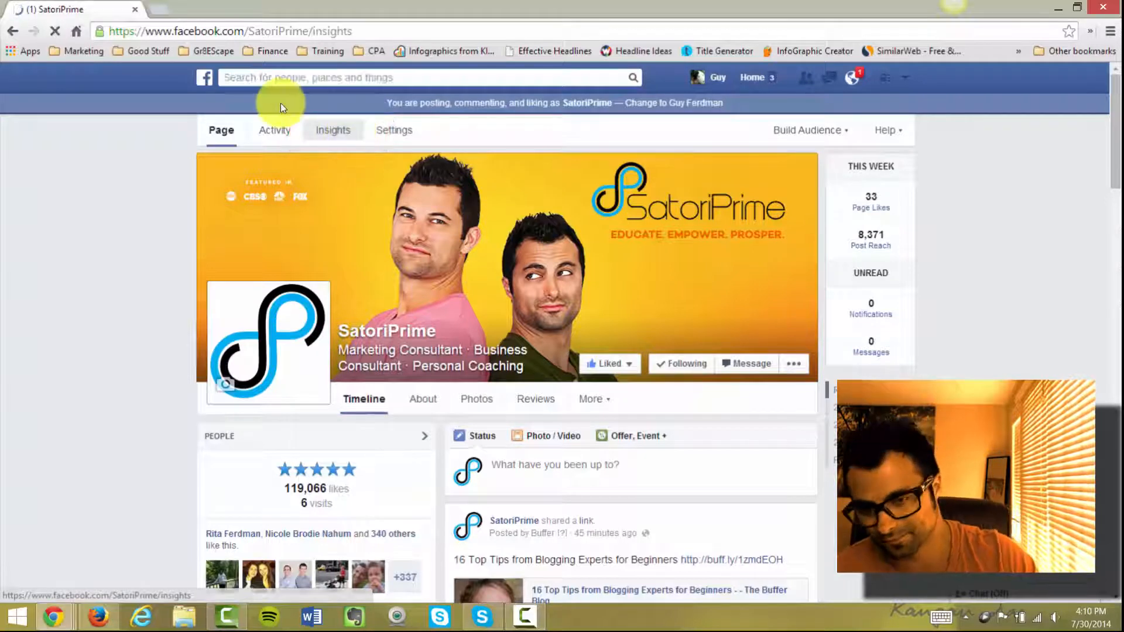
pyautogui.click(332, 130)
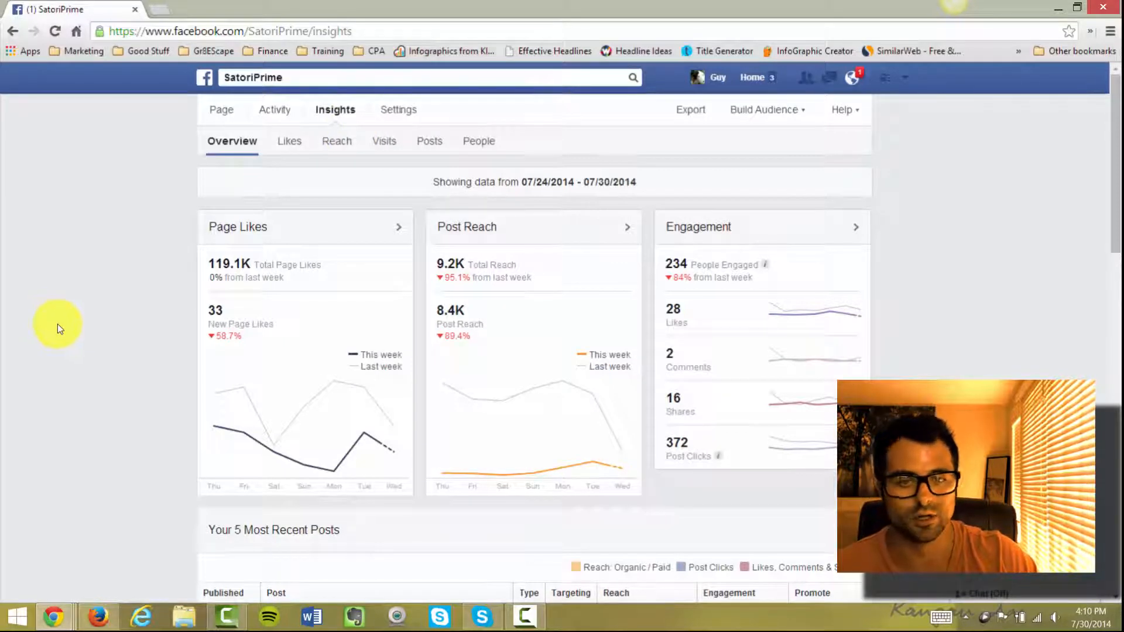
pyautogui.moveTo(930, 221)
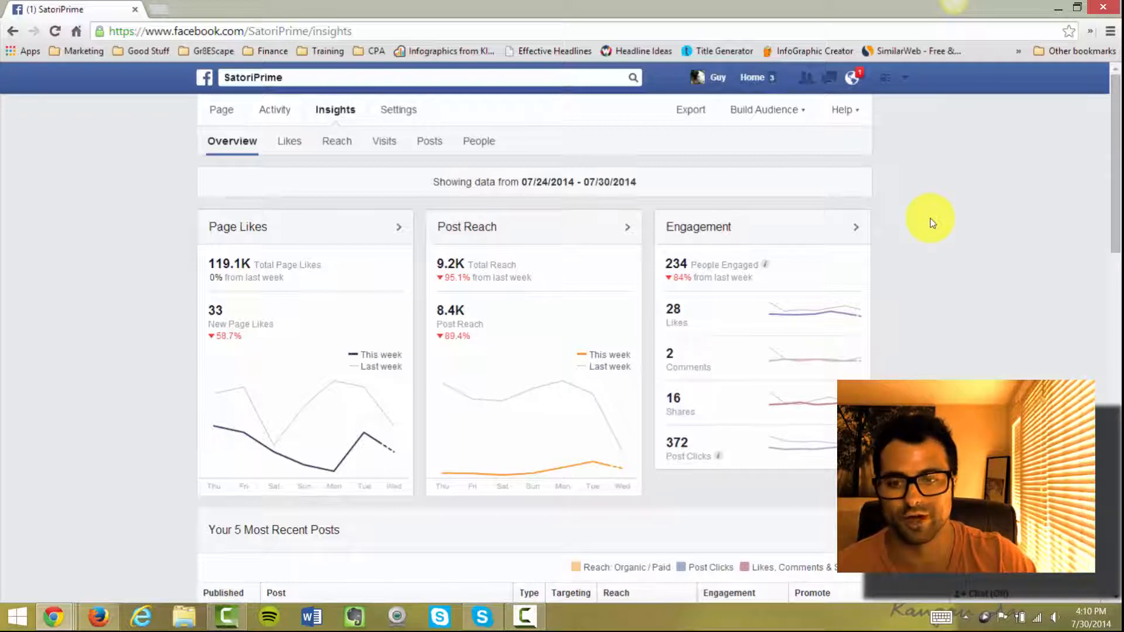
pyautogui.moveTo(1115, 150)
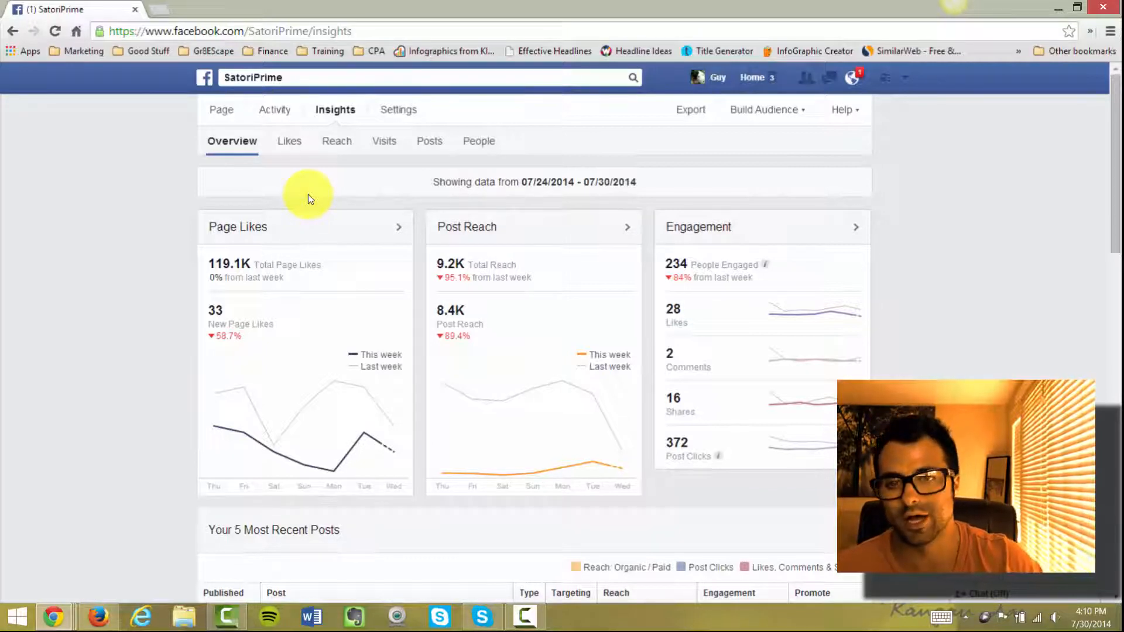
# Scroll past Your 5 Most Recent Posts down to the Pages to Watch table
pyautogui.scroll(-3)
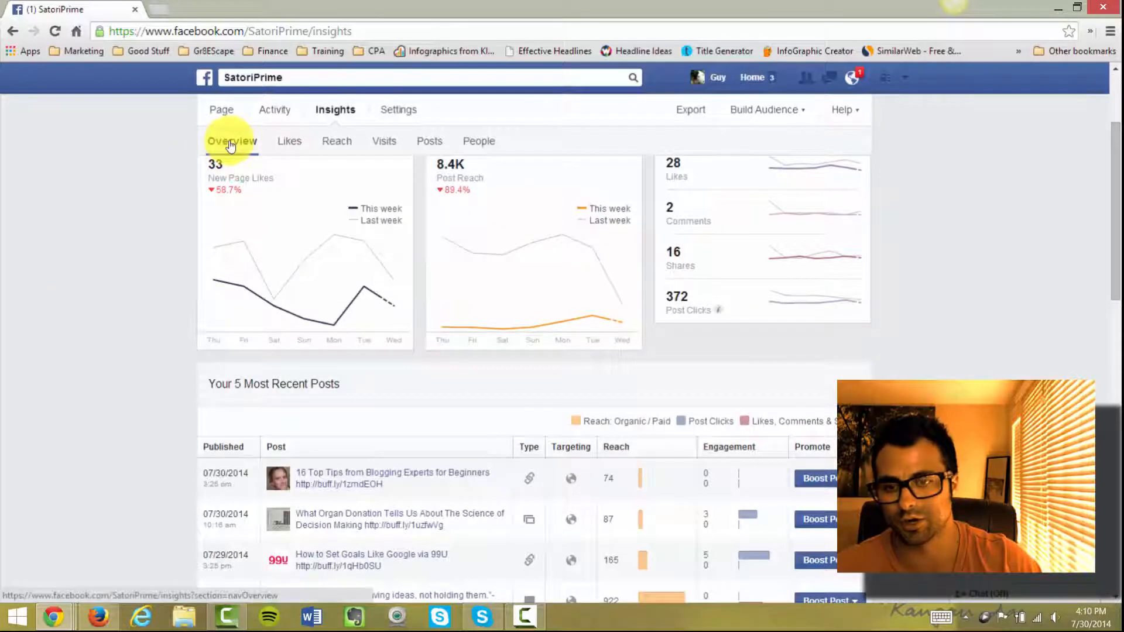
pyautogui.scroll(-3)
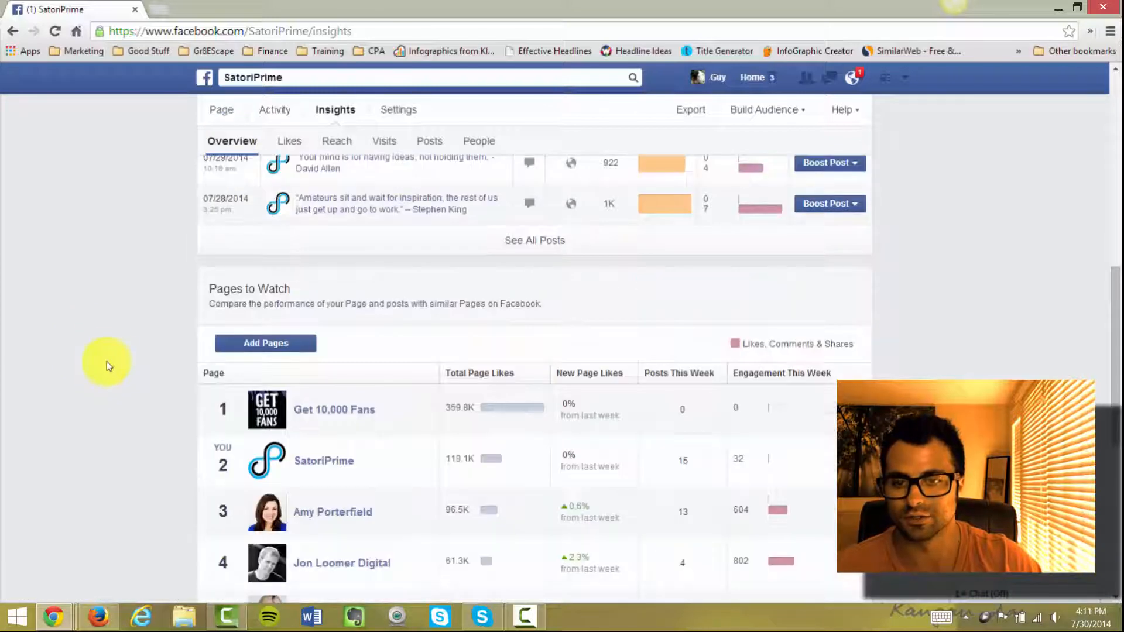
pyautogui.scroll(-3)
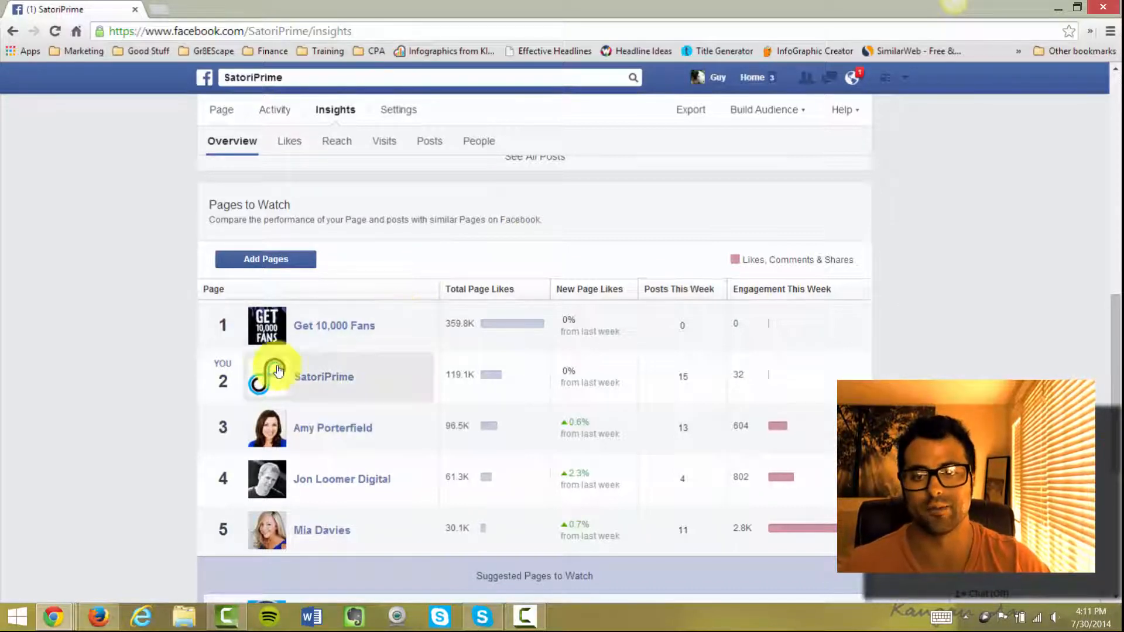
pyautogui.moveTo(401, 329)
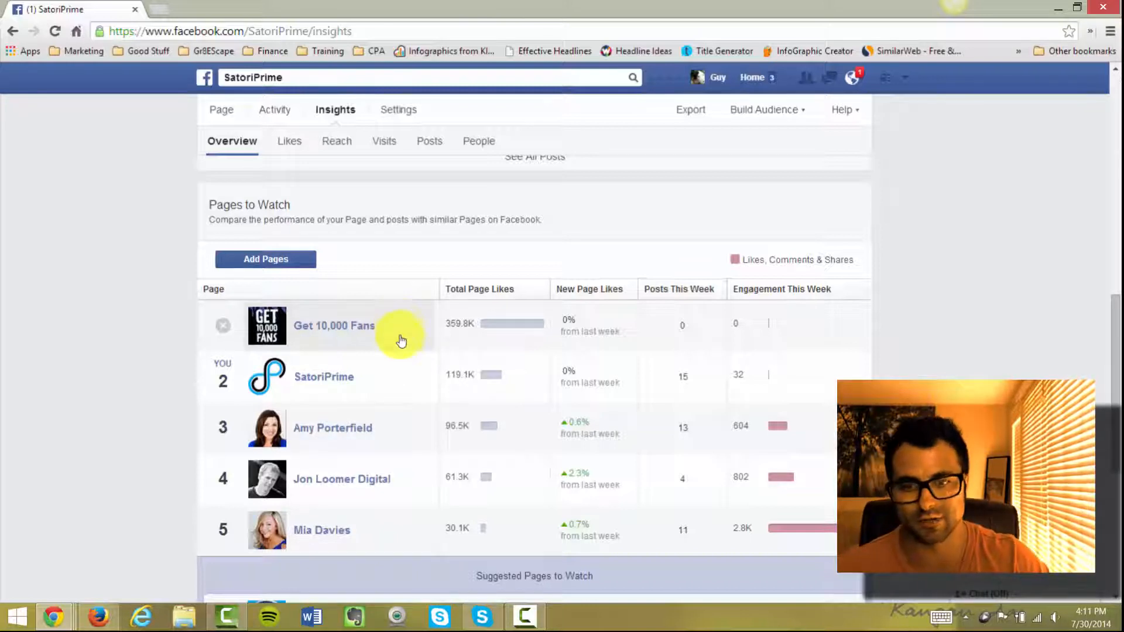
pyautogui.moveTo(373, 539)
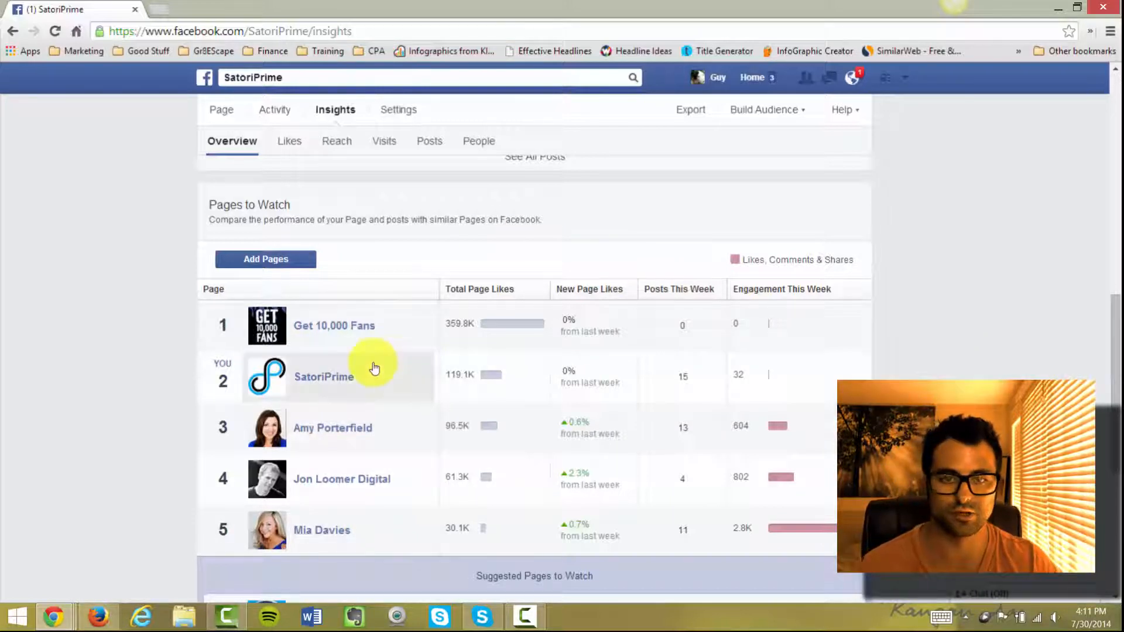
pyautogui.moveTo(254, 410)
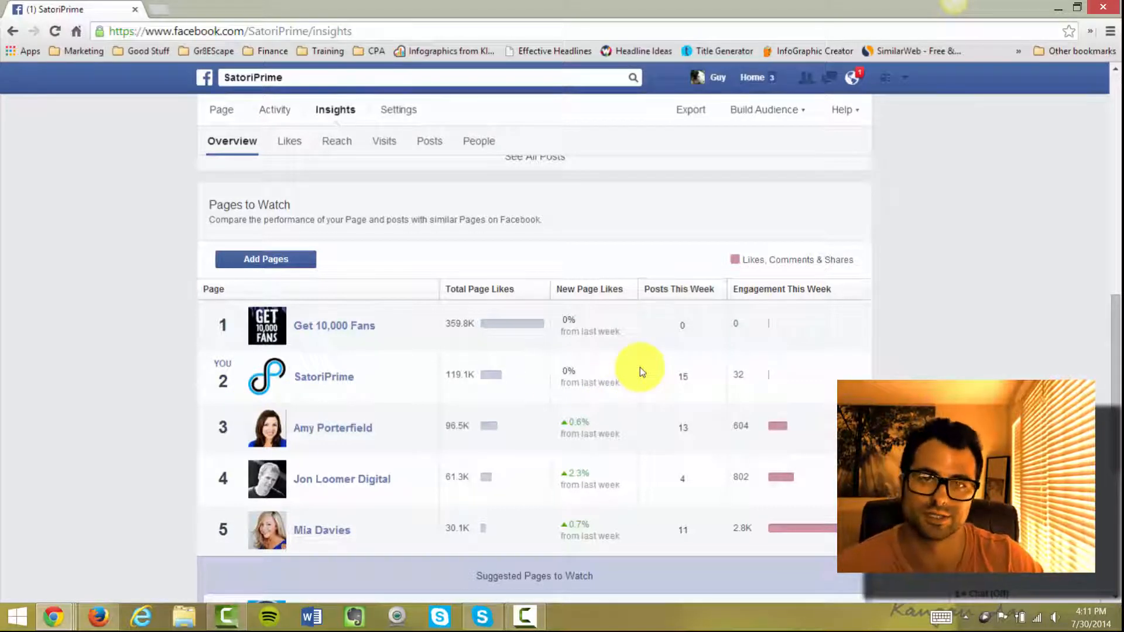
pyautogui.moveTo(472, 252)
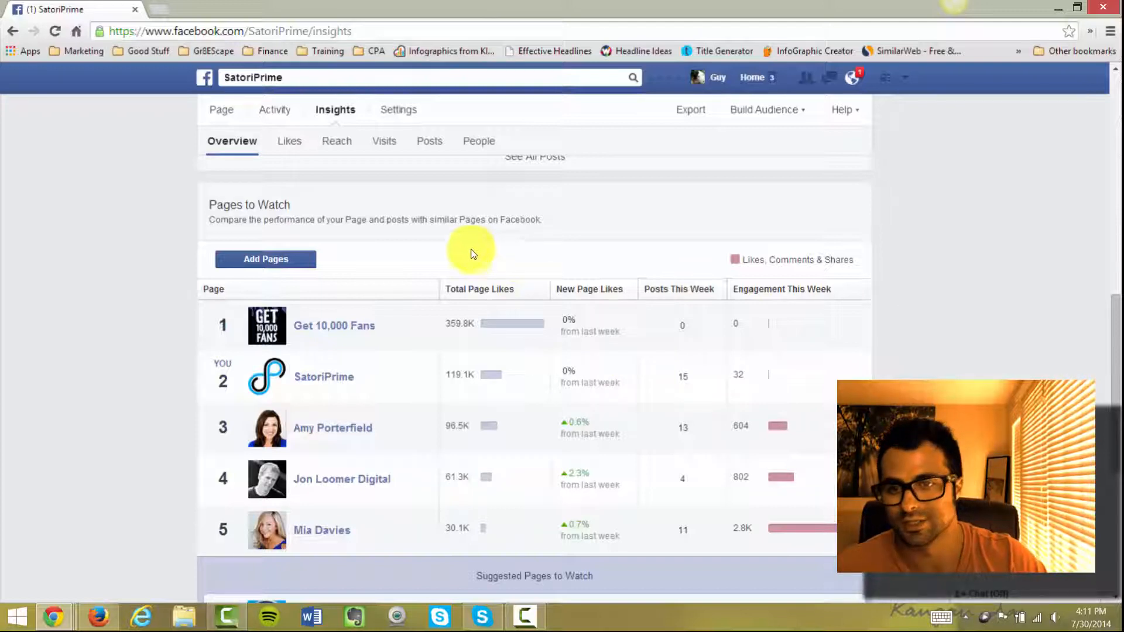
pyautogui.moveTo(252, 220)
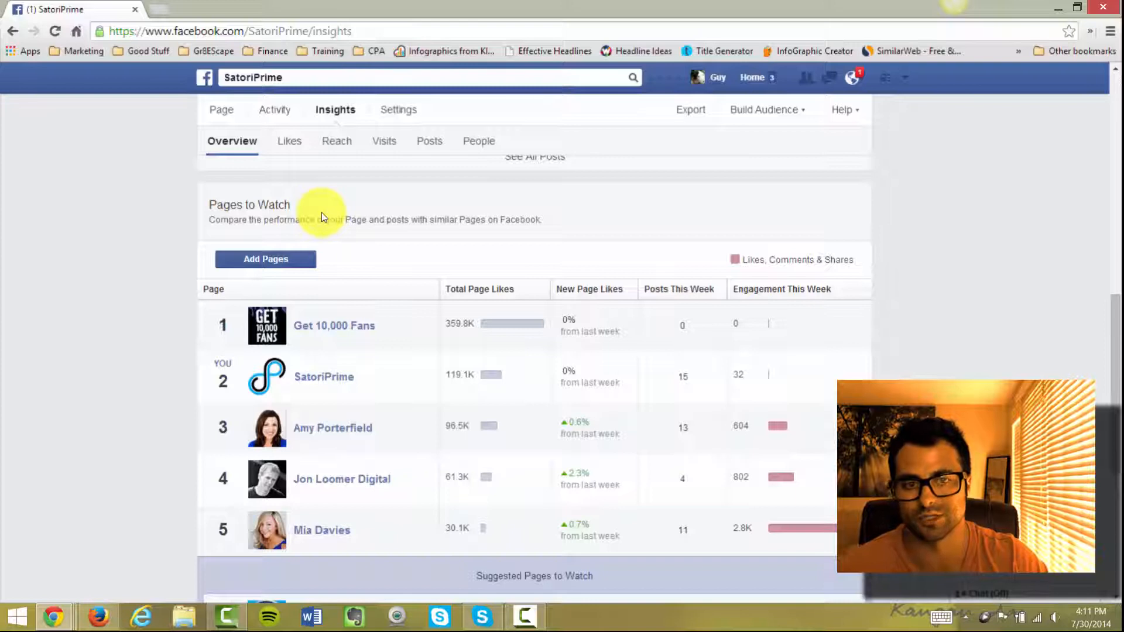
pyautogui.moveTo(824, 278)
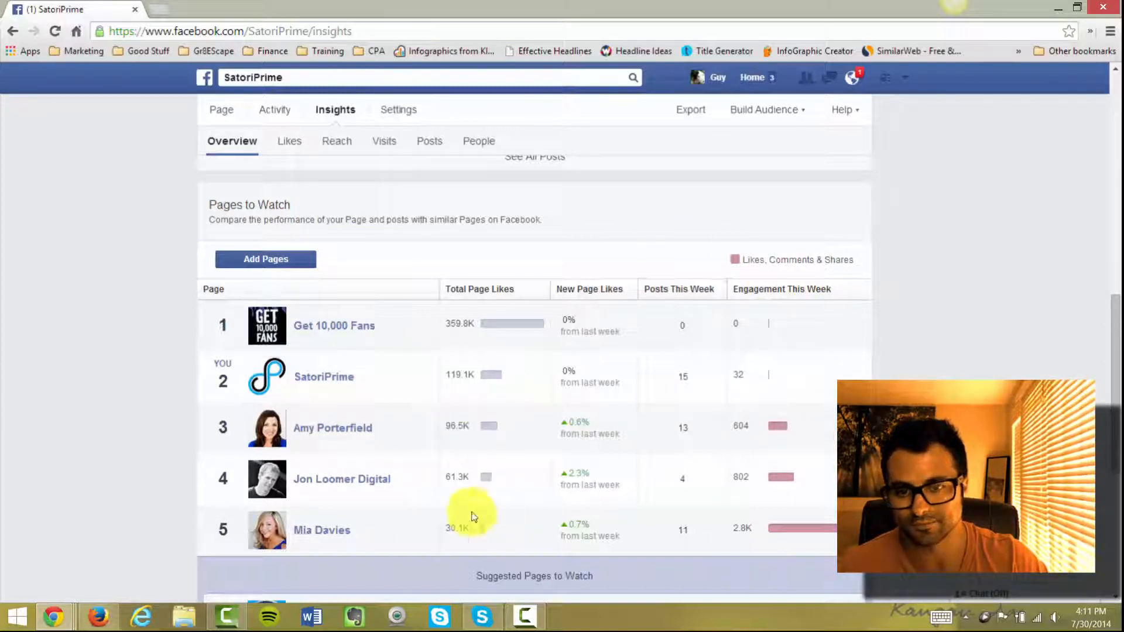
pyautogui.click(335, 325)
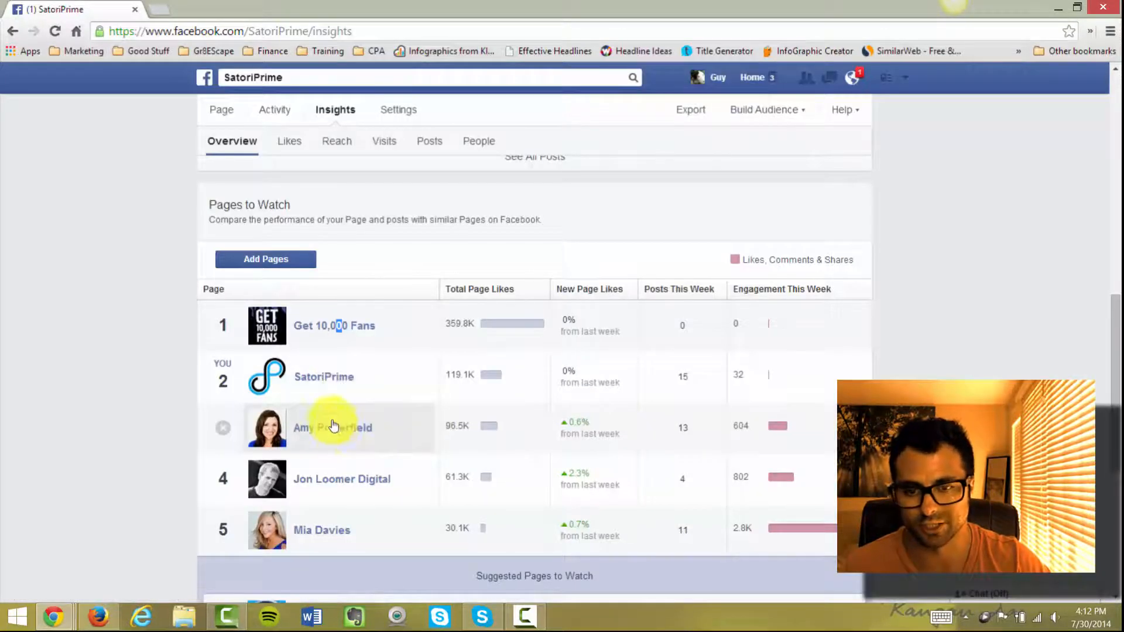
# Open the third watched page's top posts and scroll through Amy Porterfield's and Jon Loomer Digital's posts
pyautogui.click(332, 427)
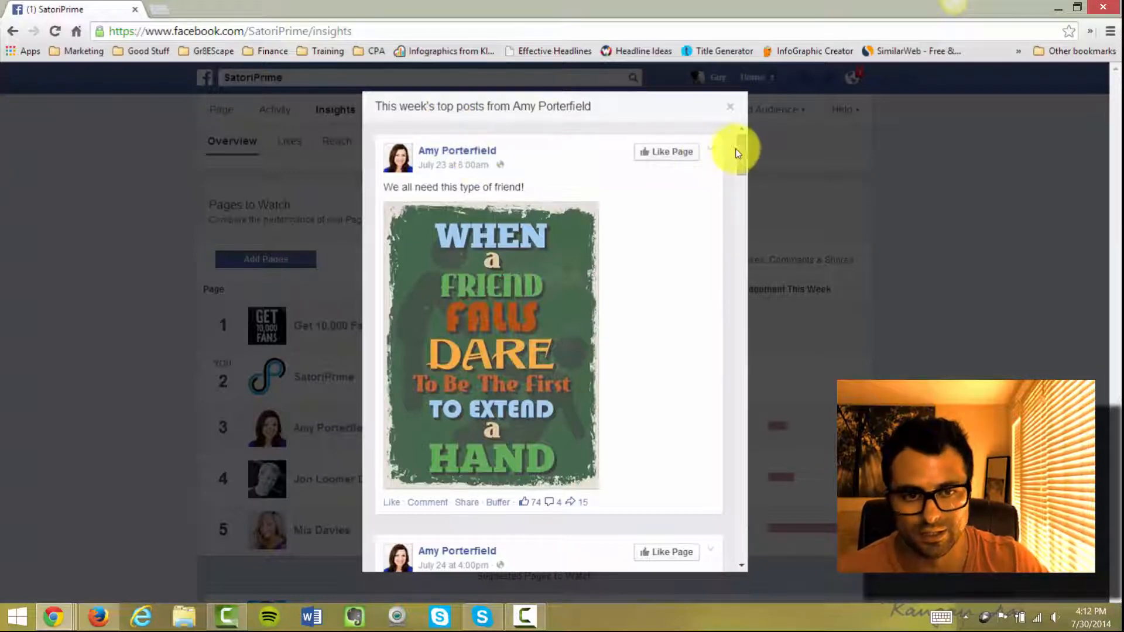
pyautogui.scroll(-3)
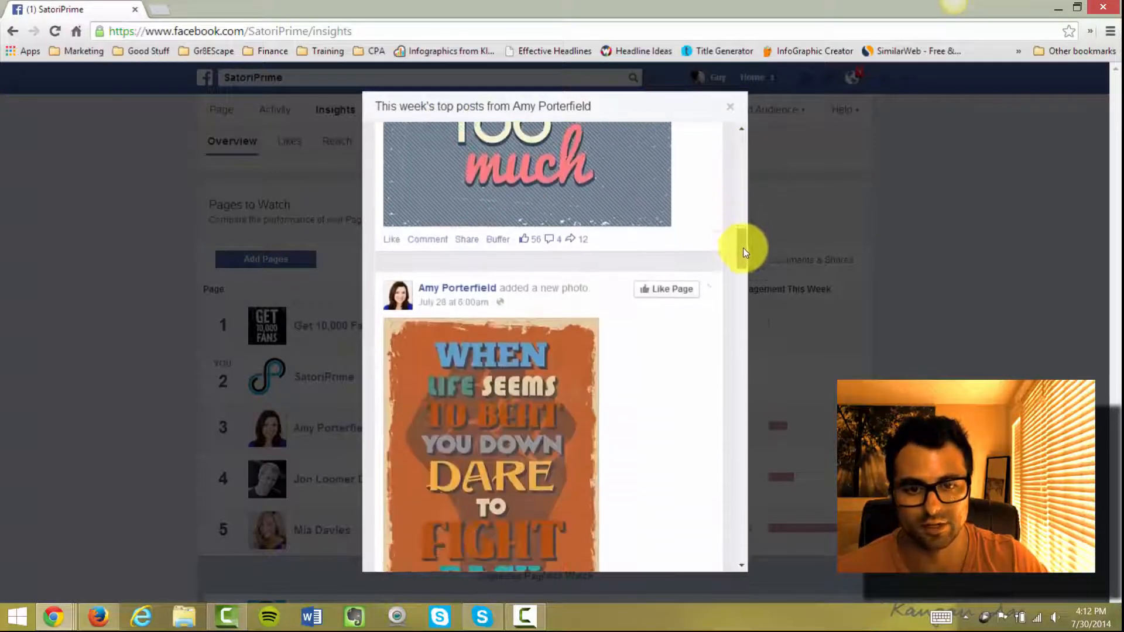
pyautogui.scroll(-3)
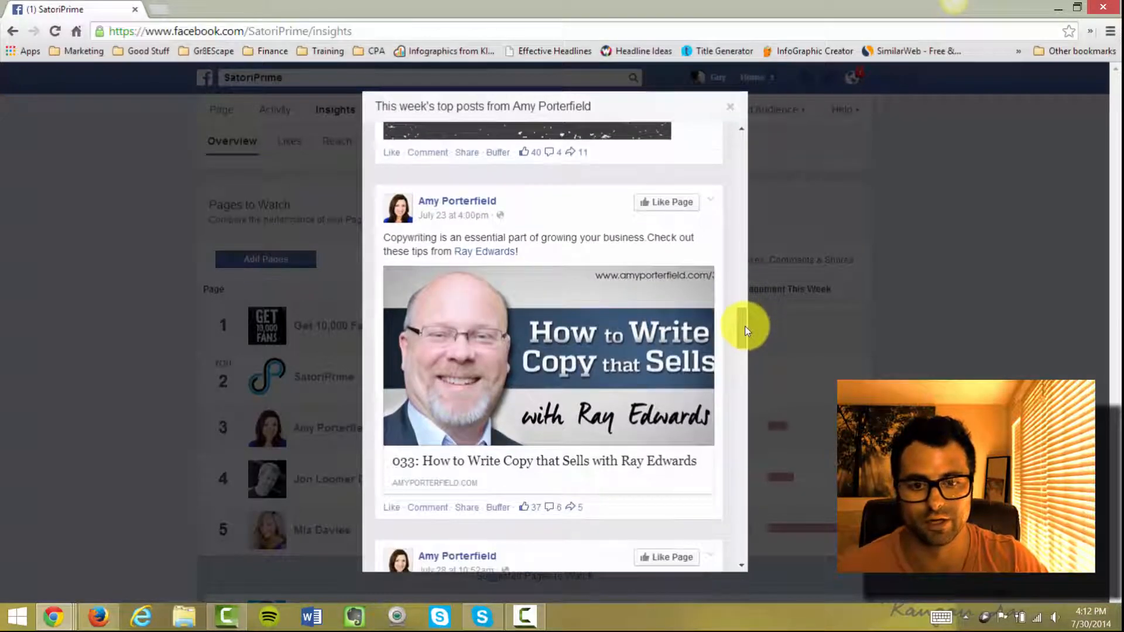
pyautogui.scroll(-3)
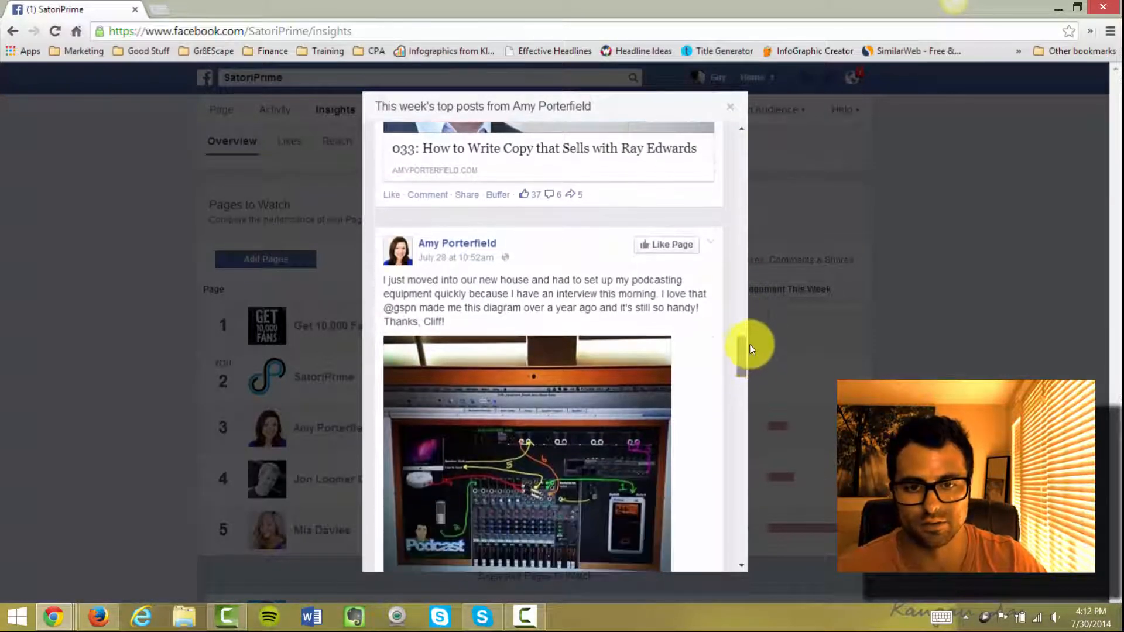
pyautogui.scroll(-3)
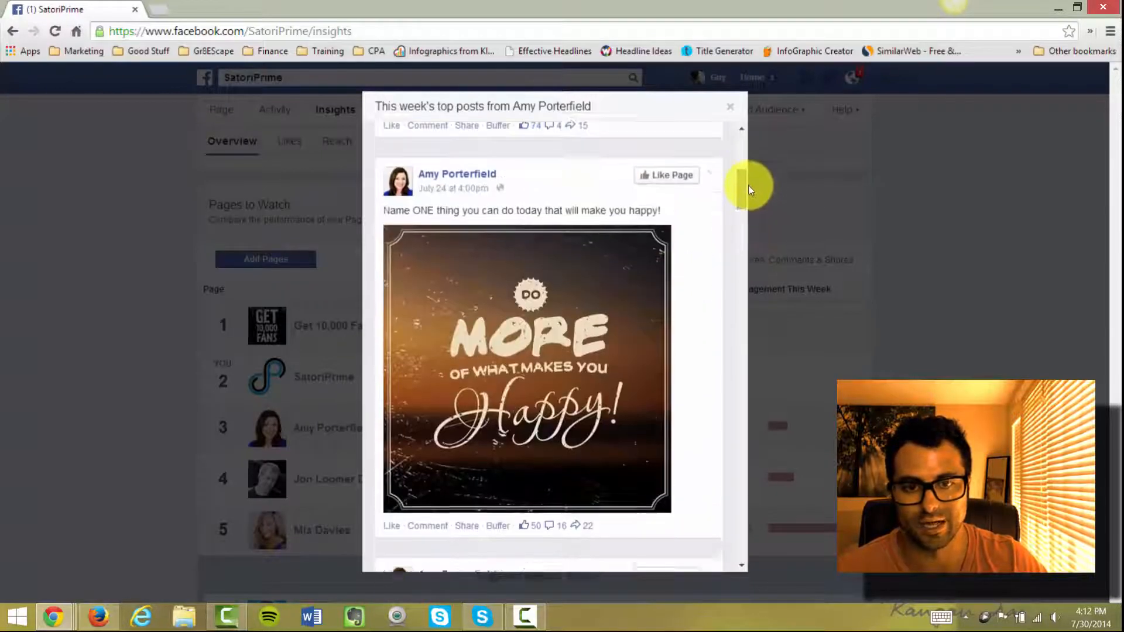
pyautogui.scroll(-3)
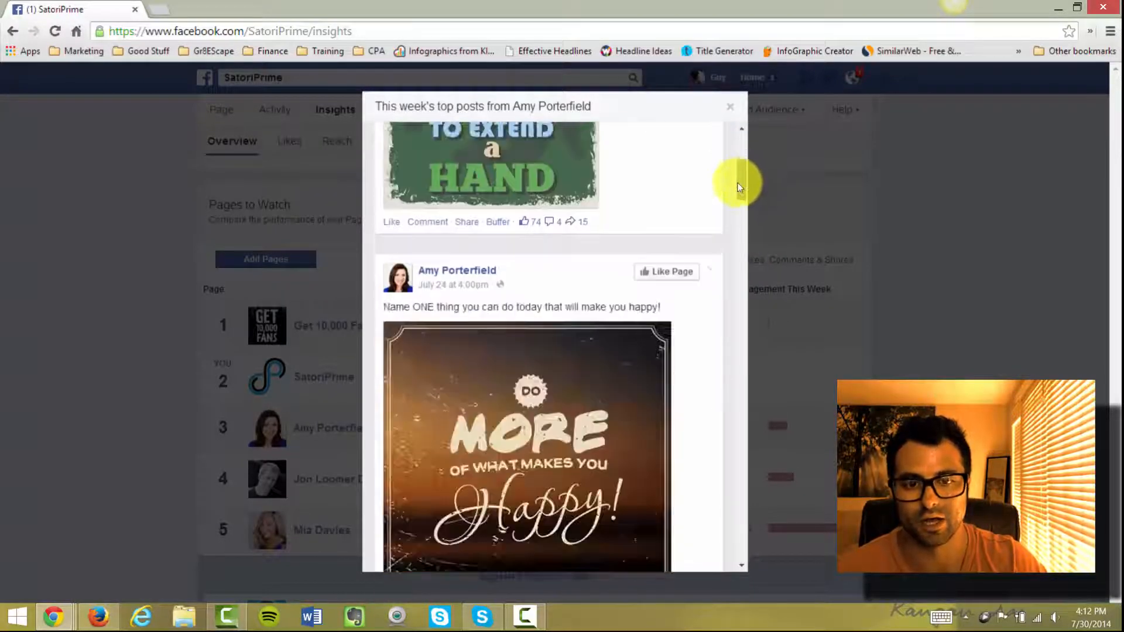
pyautogui.scroll(-3)
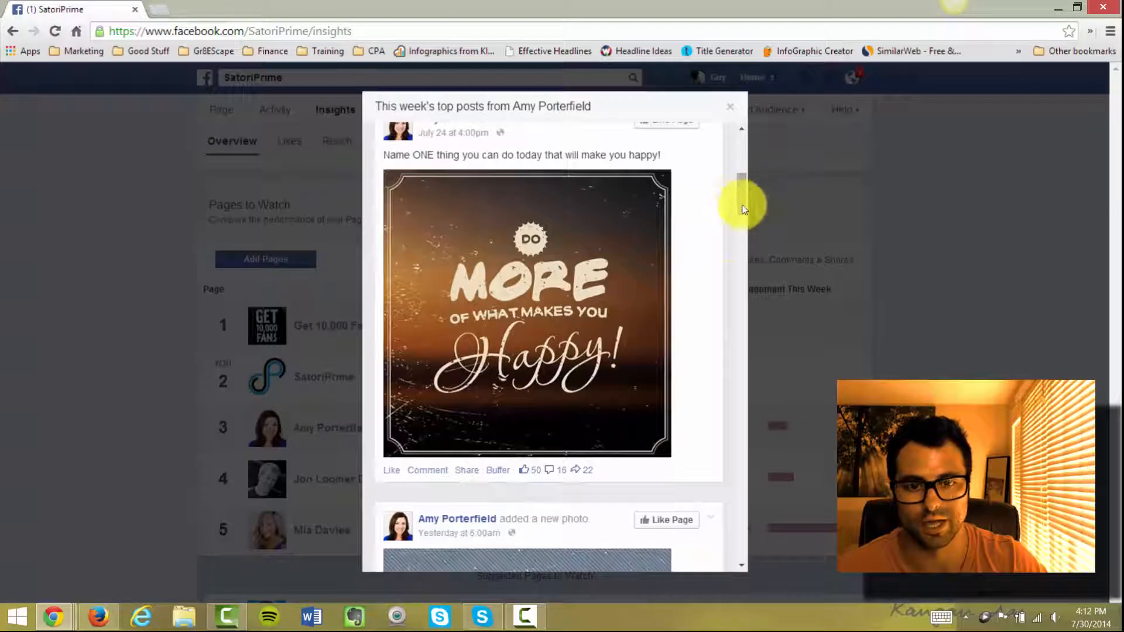
pyautogui.scroll(-3)
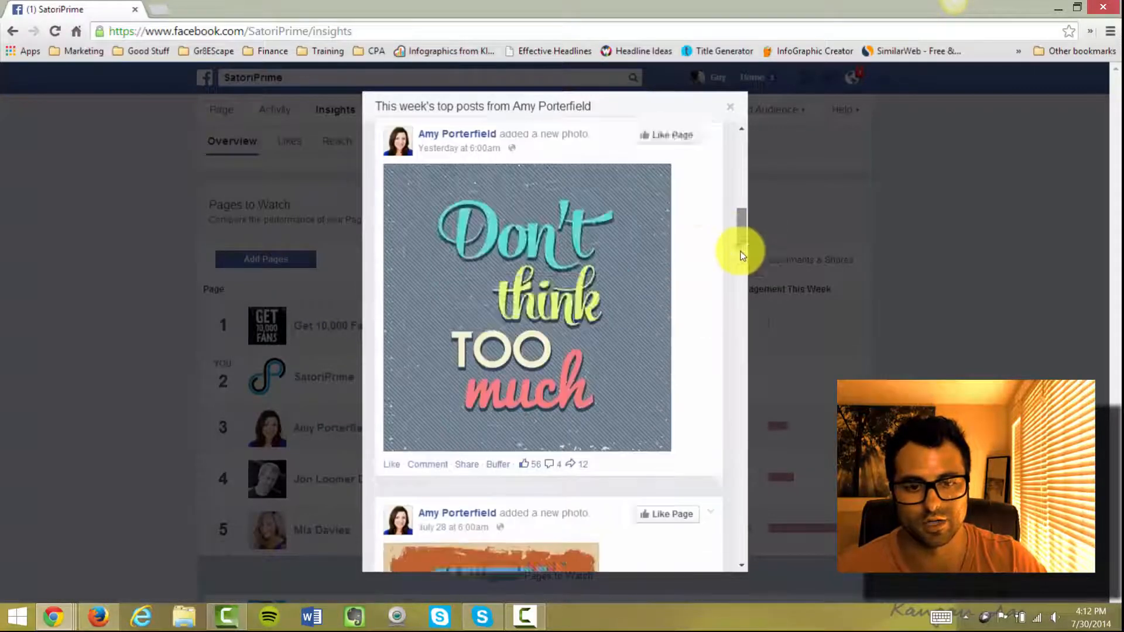
pyautogui.scroll(-3)
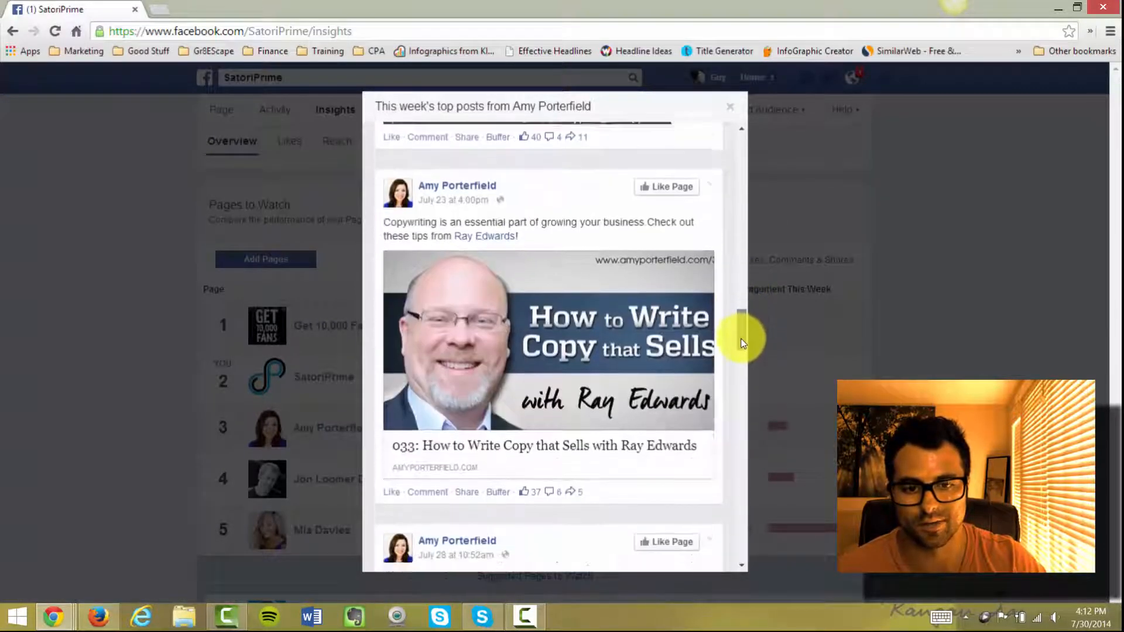
pyautogui.scroll(-3)
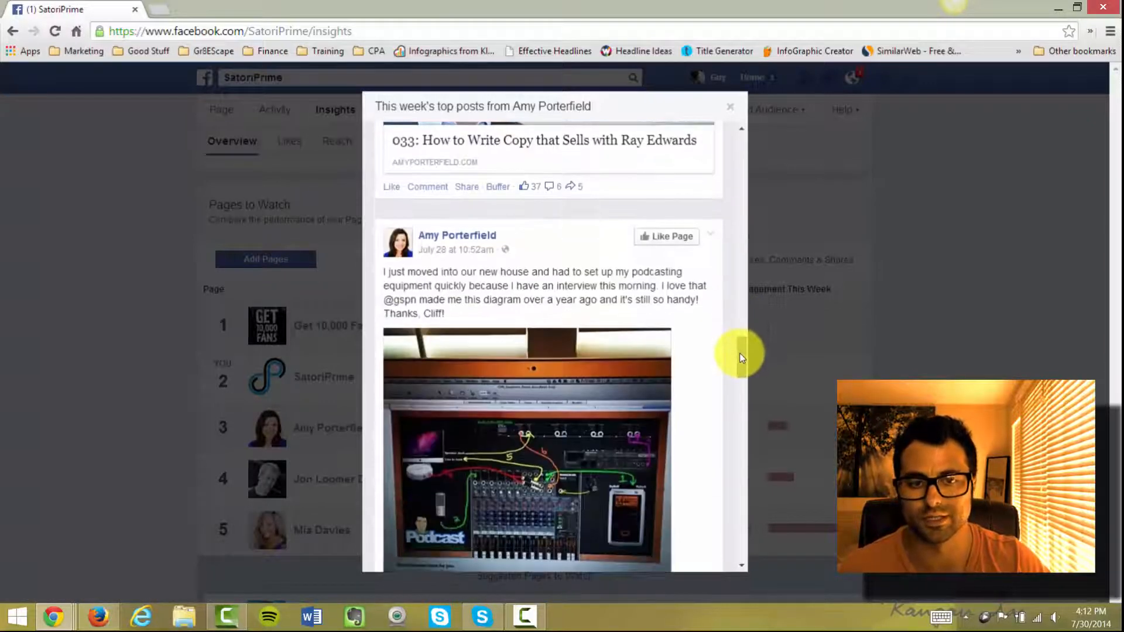
pyautogui.scroll(-3)
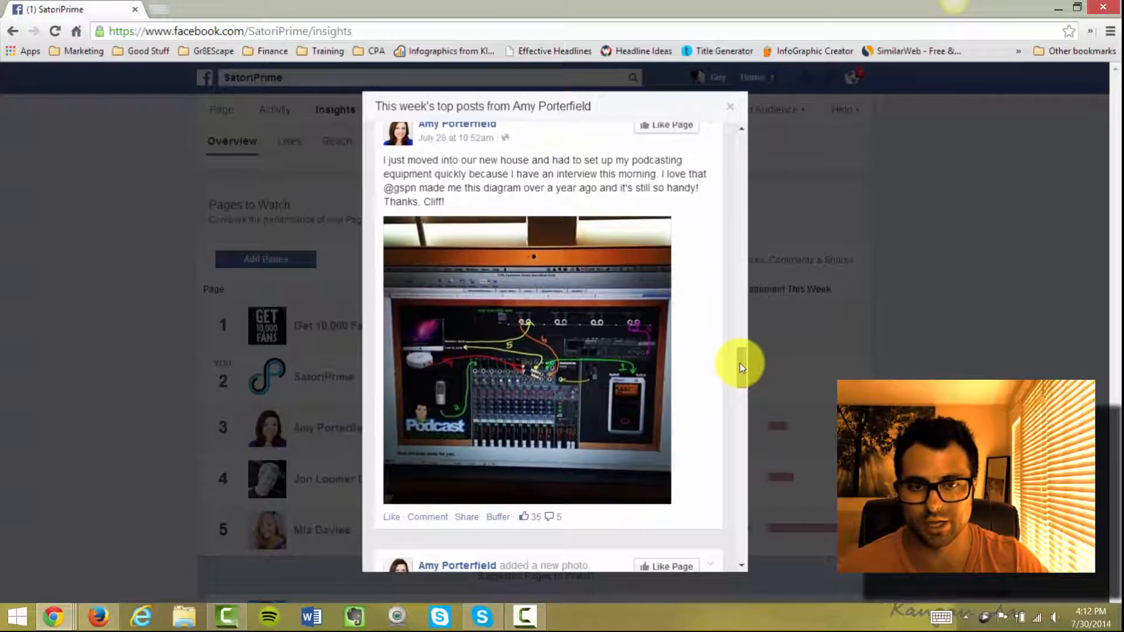
pyautogui.scroll(-3)
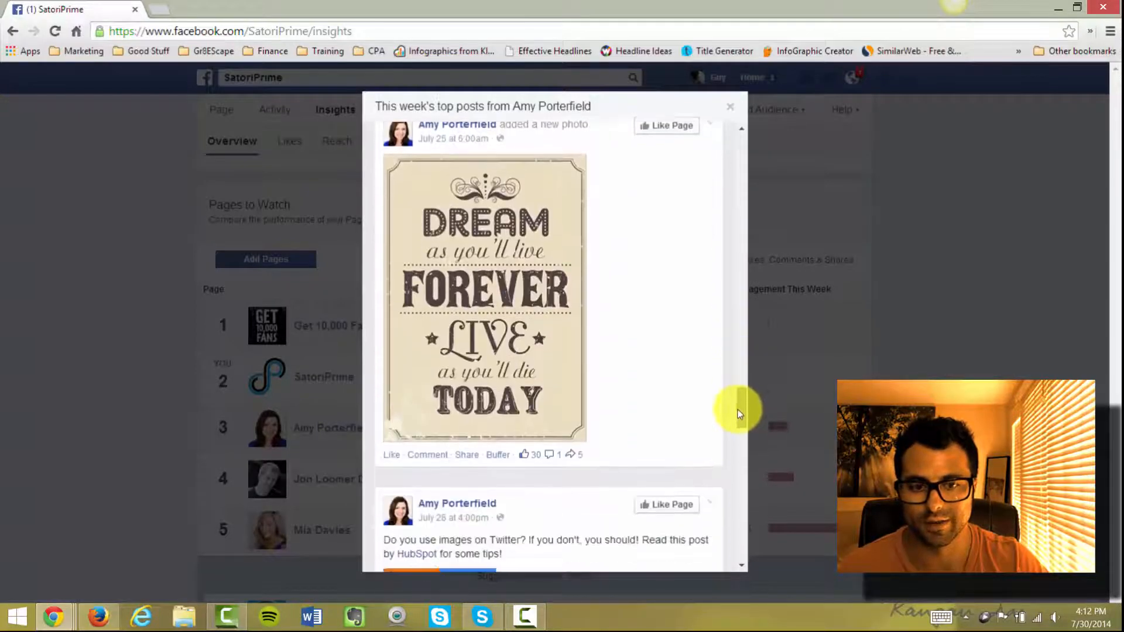
pyautogui.scroll(-3)
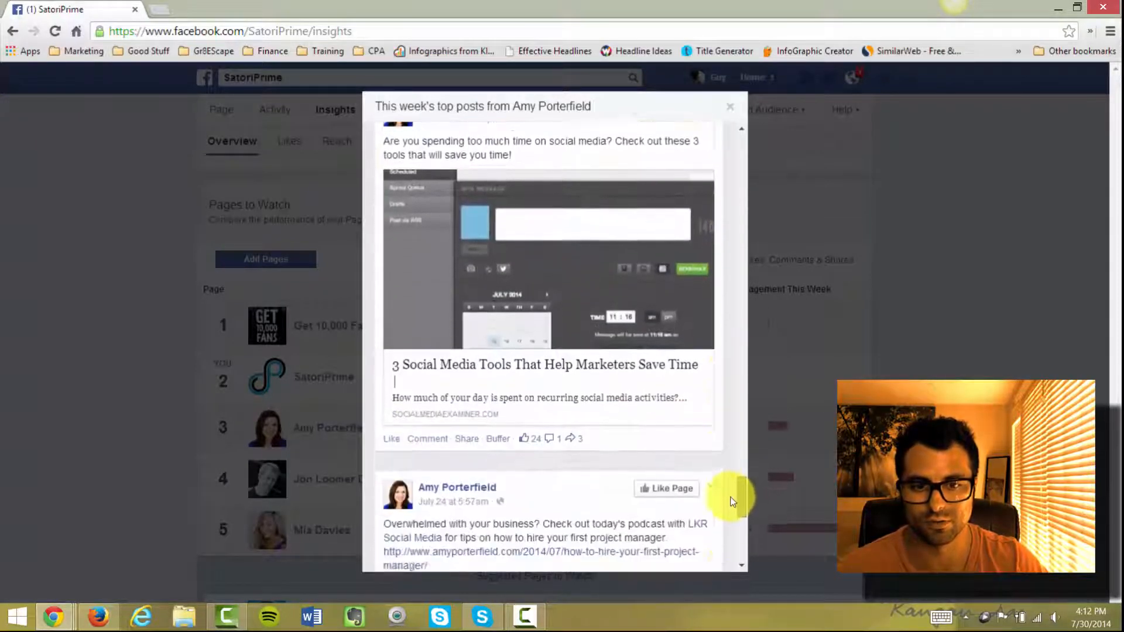
pyautogui.scroll(-3)
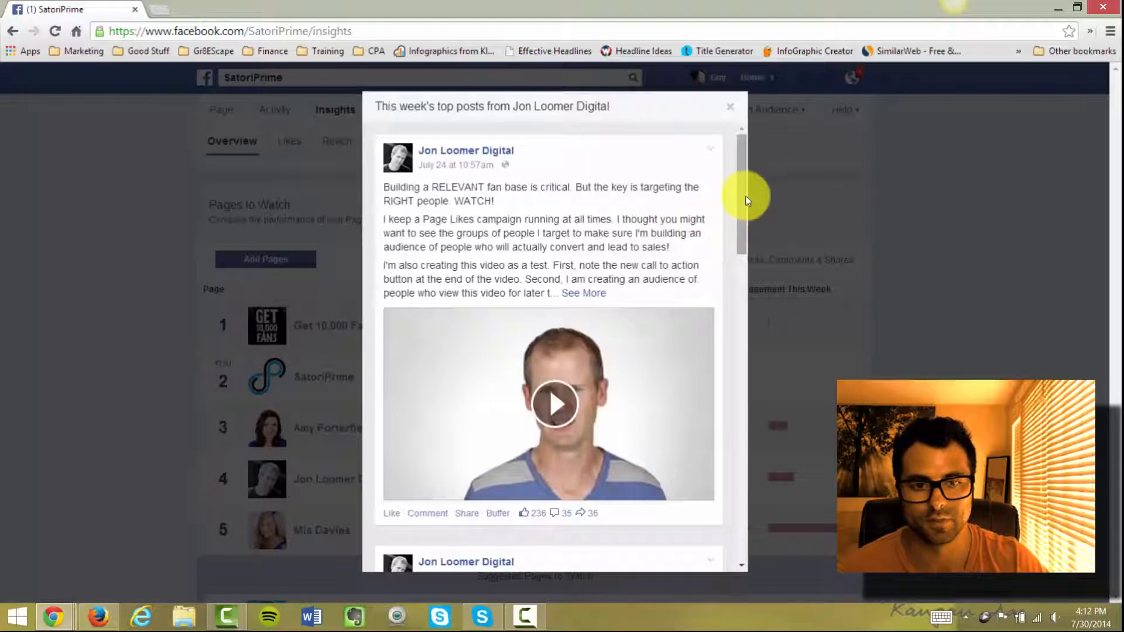
# Finish scrolling Jon Loomer Digital's top posts and close the pop-up
pyautogui.scroll(-3)
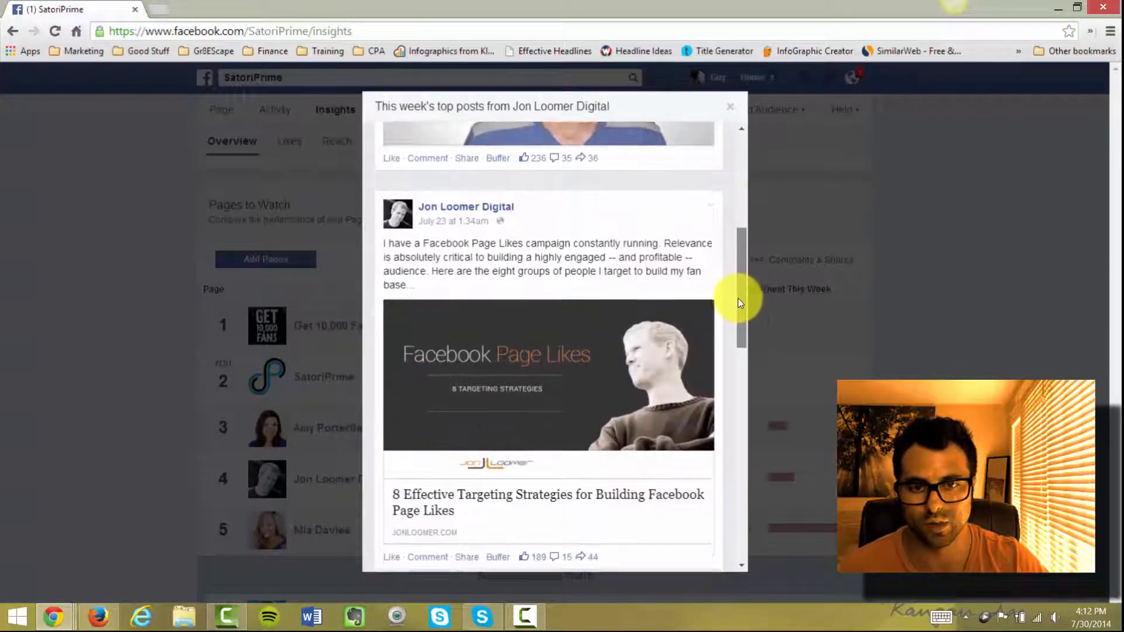
pyautogui.scroll(-3)
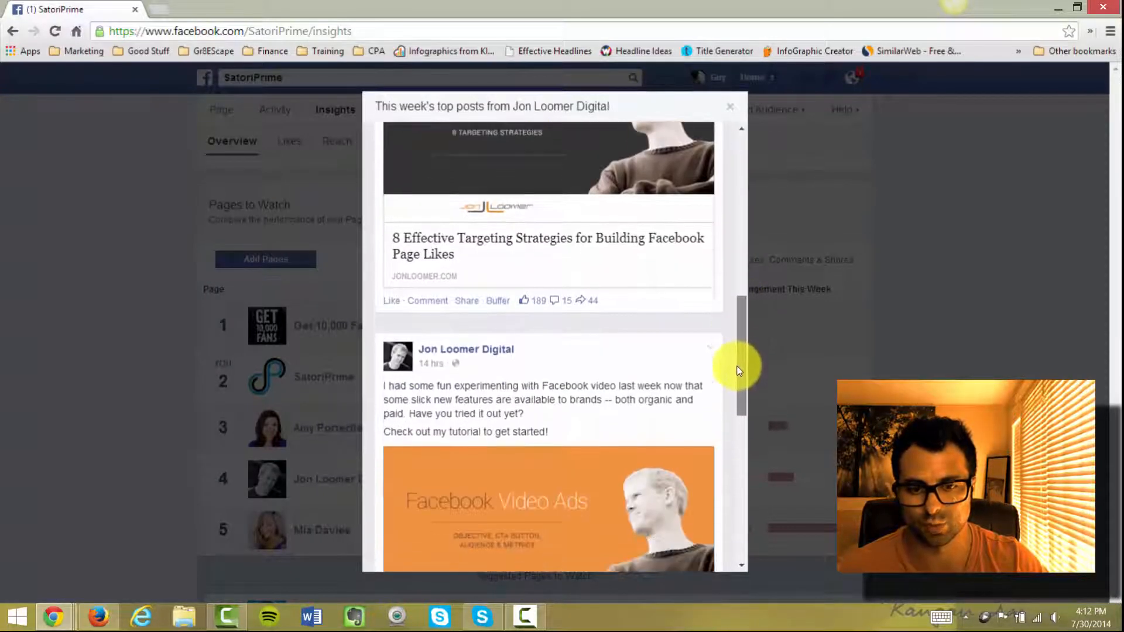
pyautogui.scroll(-3)
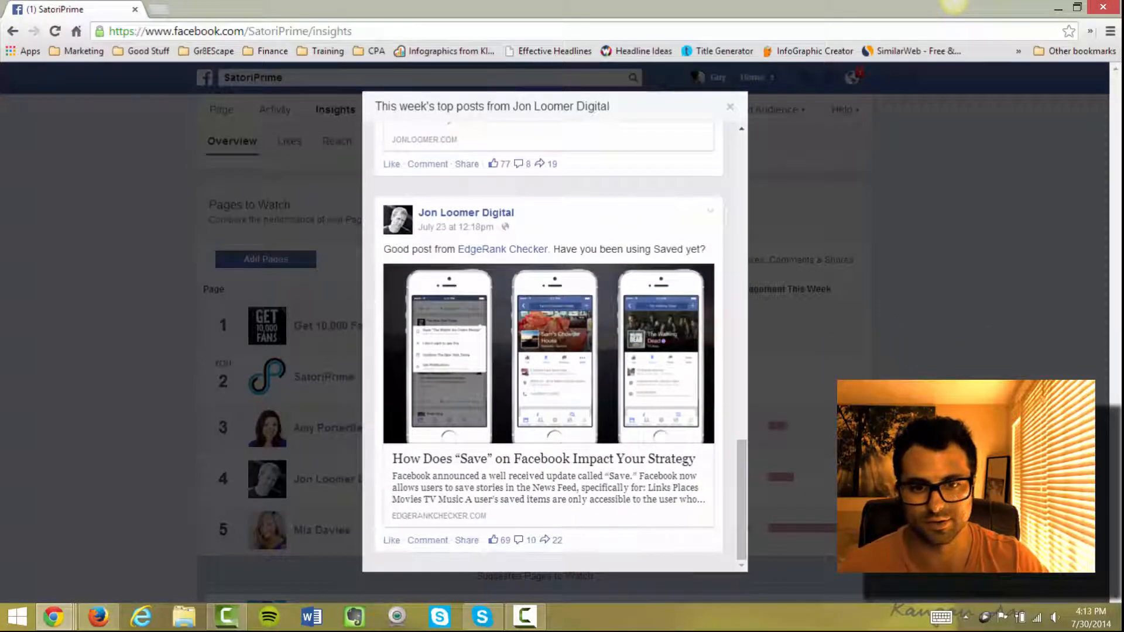
pyautogui.click(730, 107)
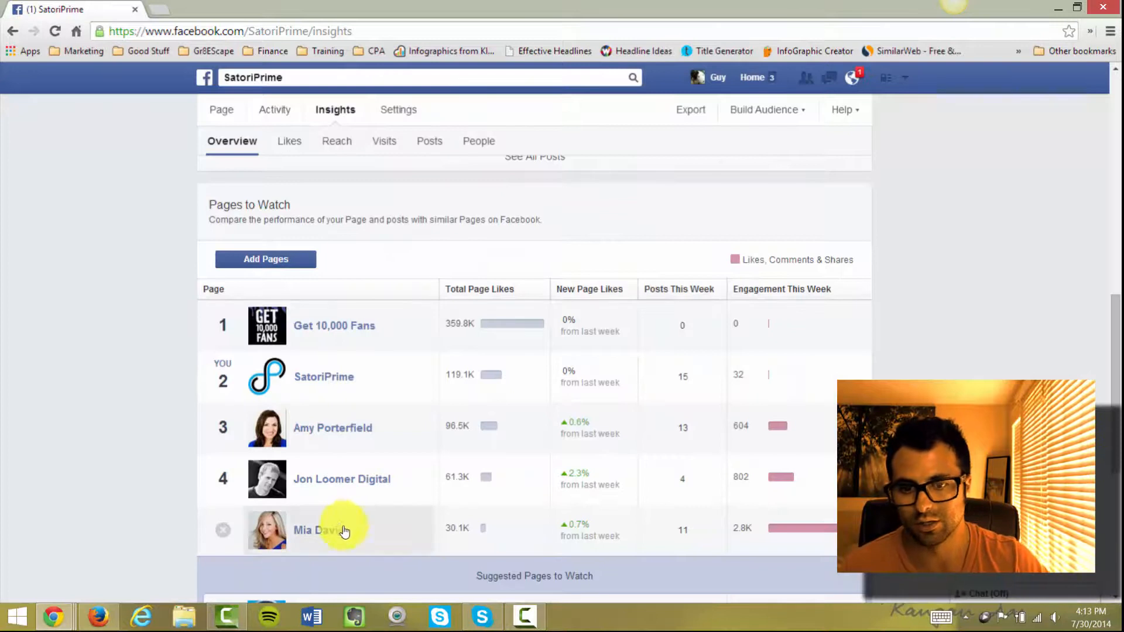
pyautogui.click(317, 530)
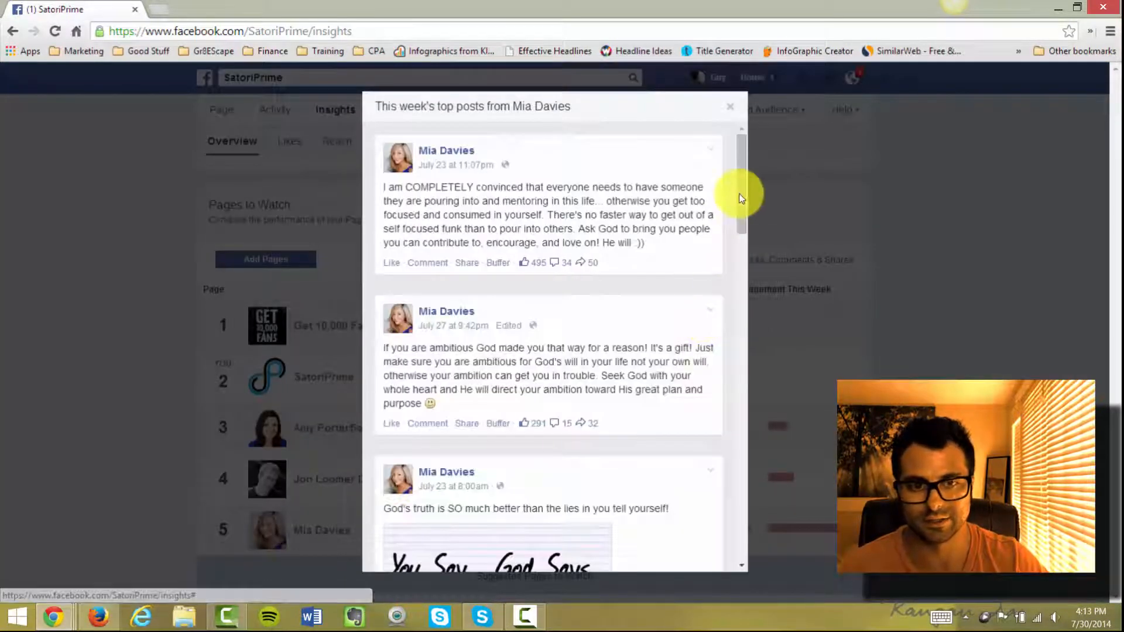
pyautogui.scroll(-3)
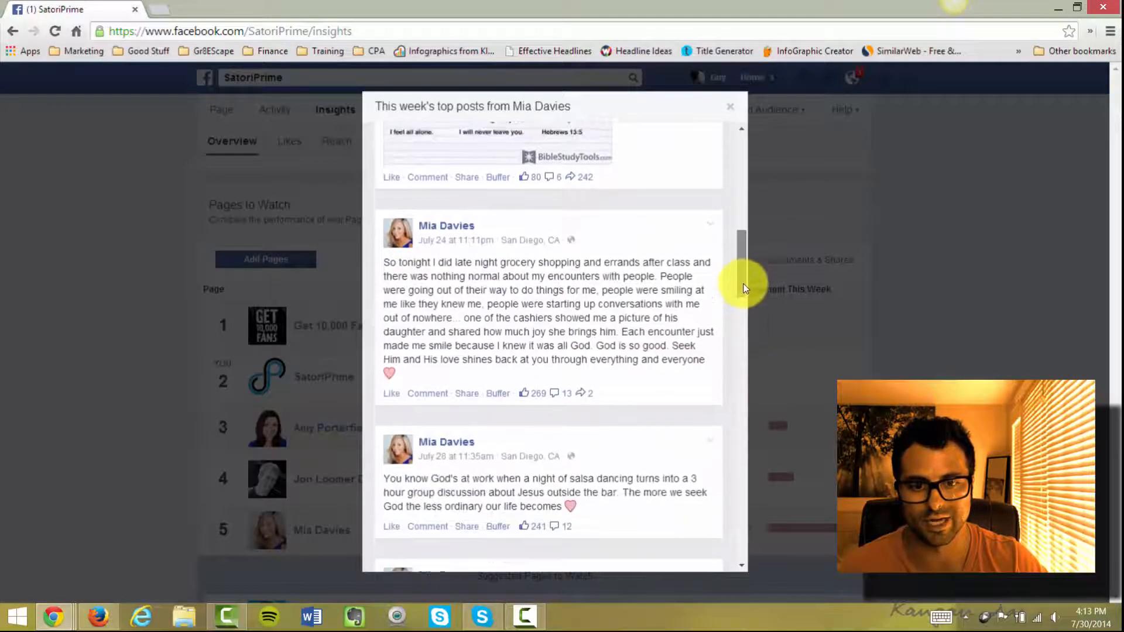
pyautogui.scroll(-3)
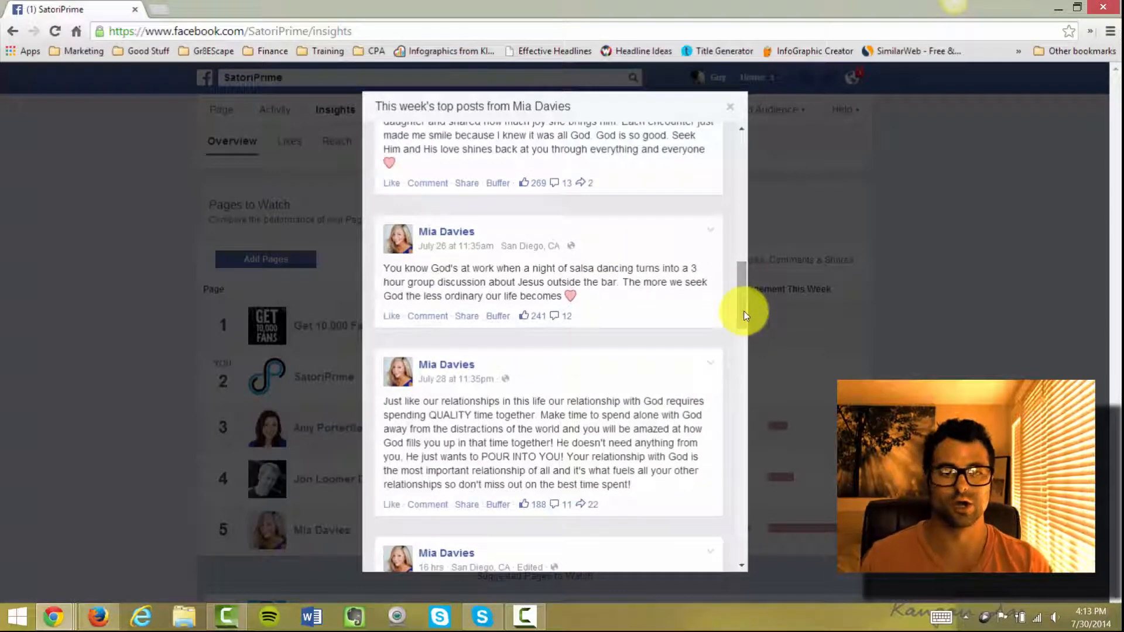
pyautogui.scroll(-3)
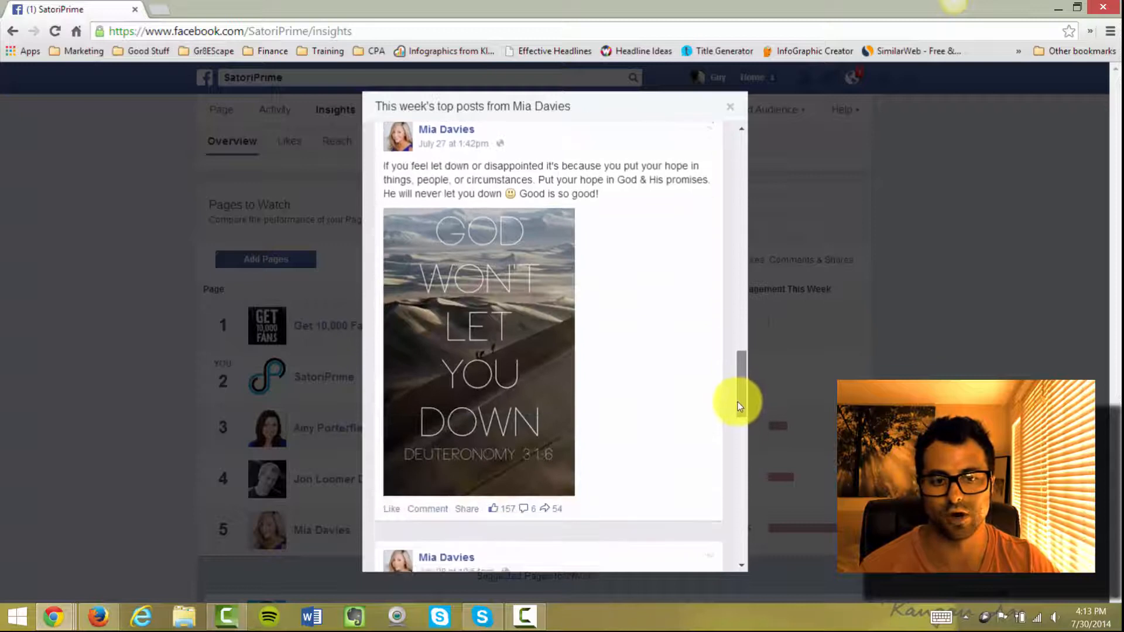
pyautogui.scroll(-3)
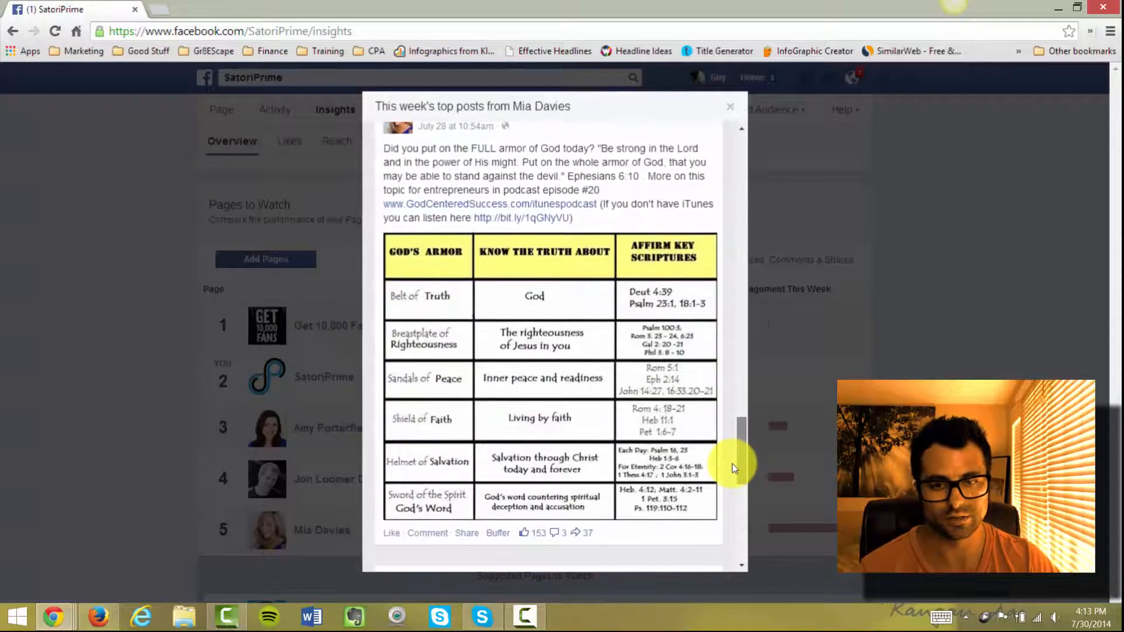
pyautogui.scroll(-3)
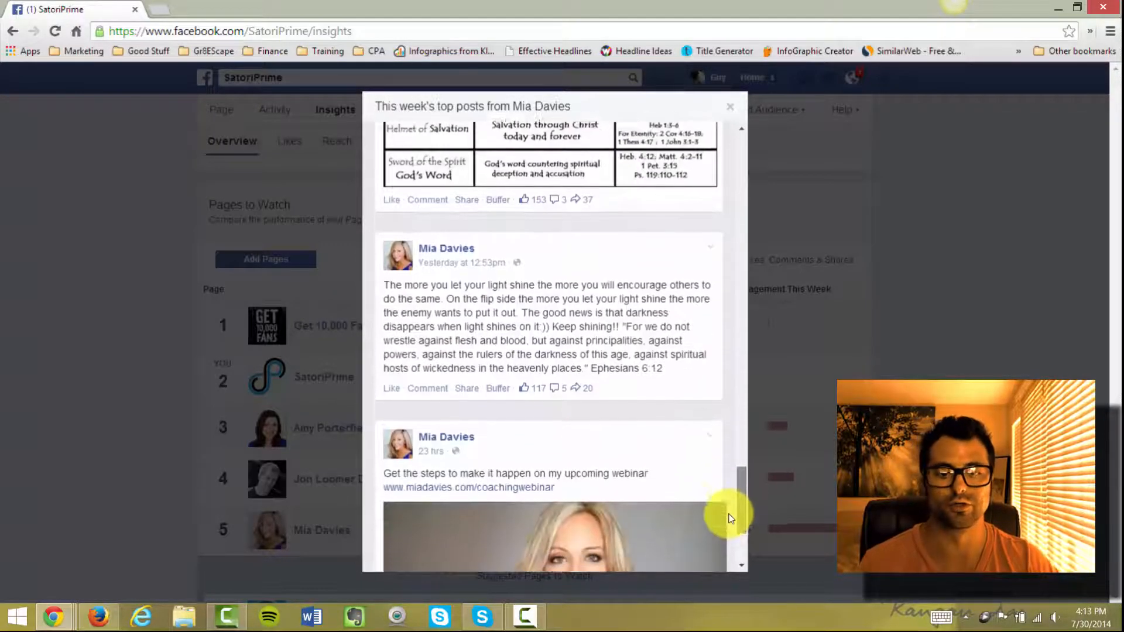
pyautogui.scroll(-3)
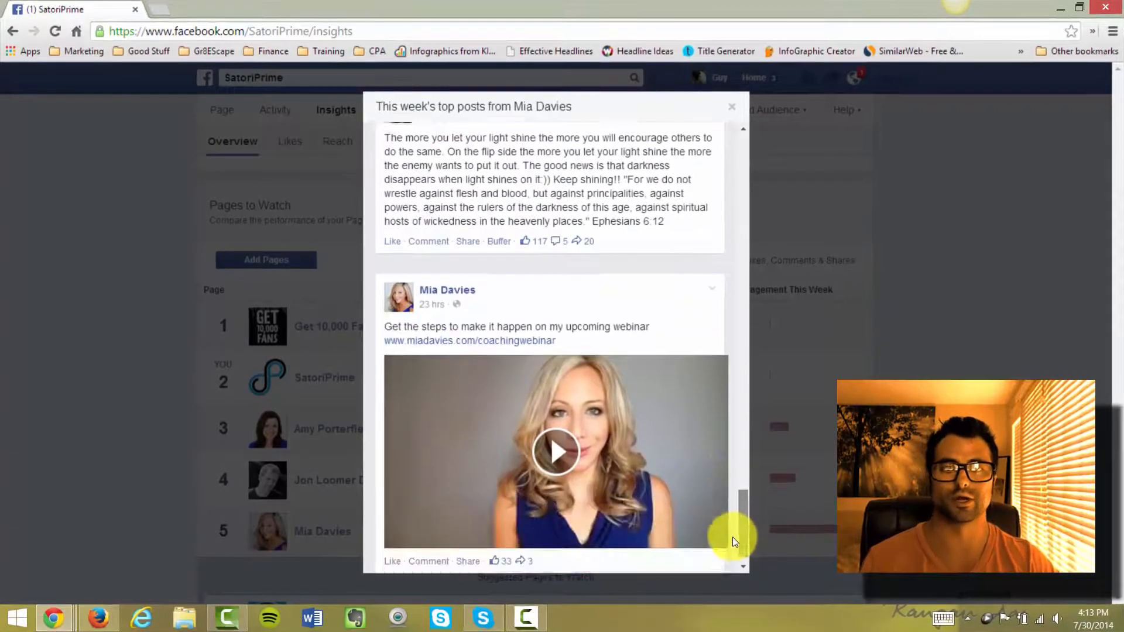
pyautogui.click(731, 106)
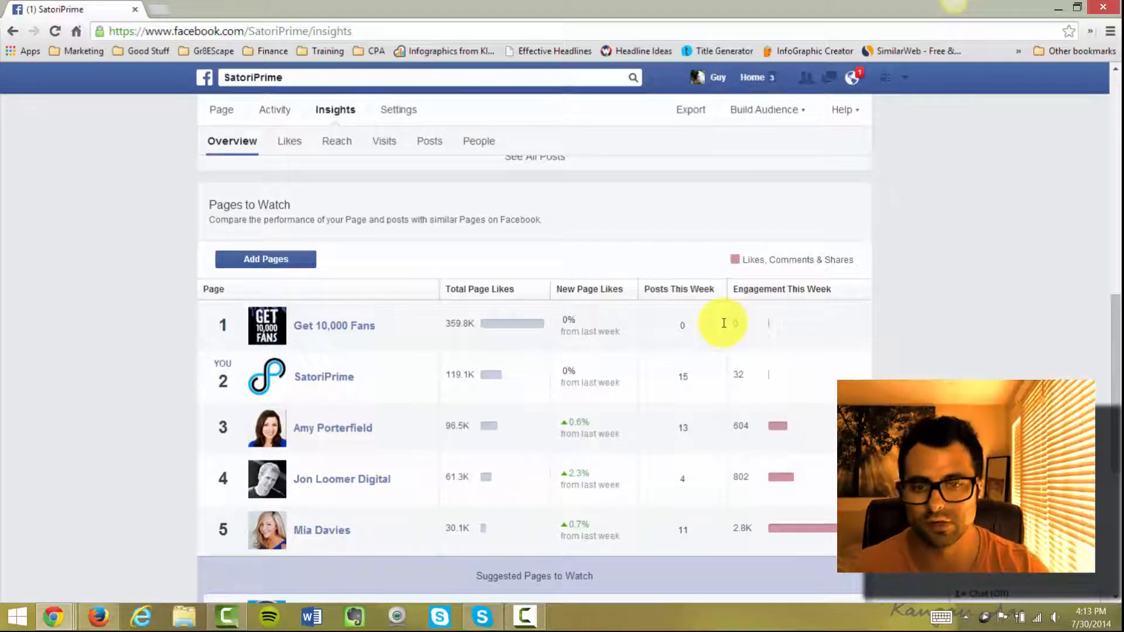
# Scroll down to the Suggested Pages to Watch list below the comparison table
pyautogui.scroll(-3)
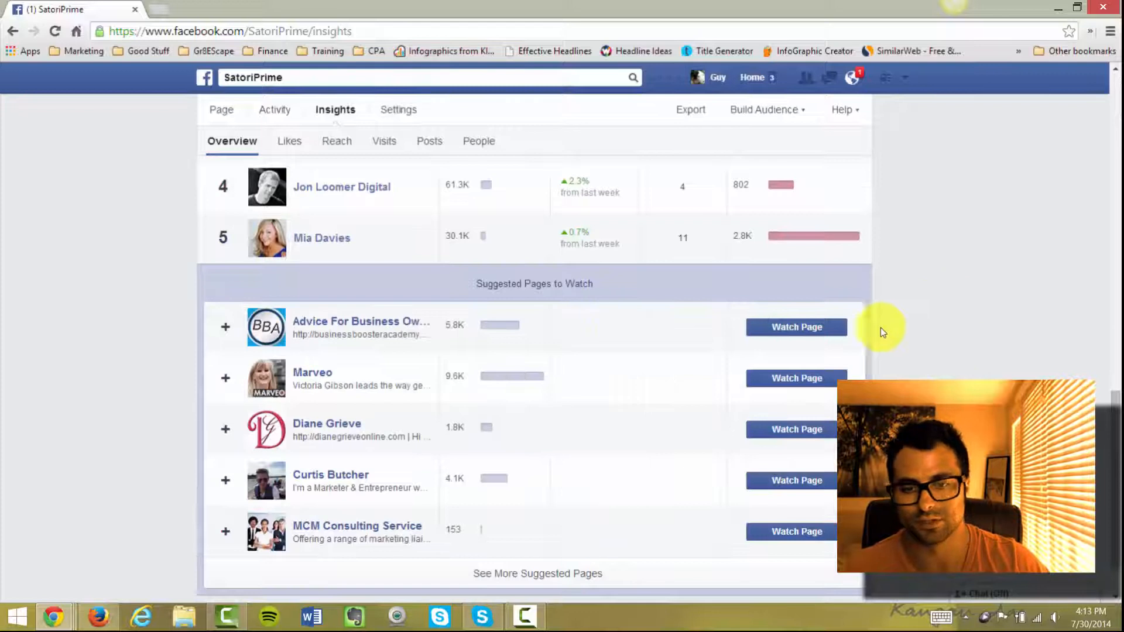
pyautogui.moveTo(757, 392)
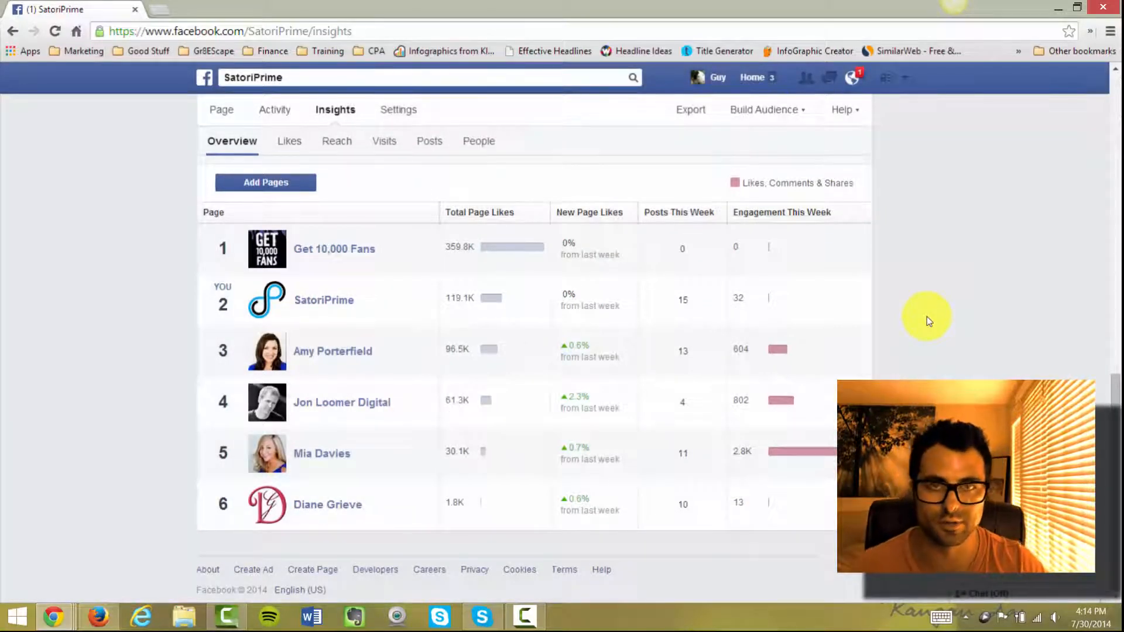
pyautogui.moveTo(861, 309)
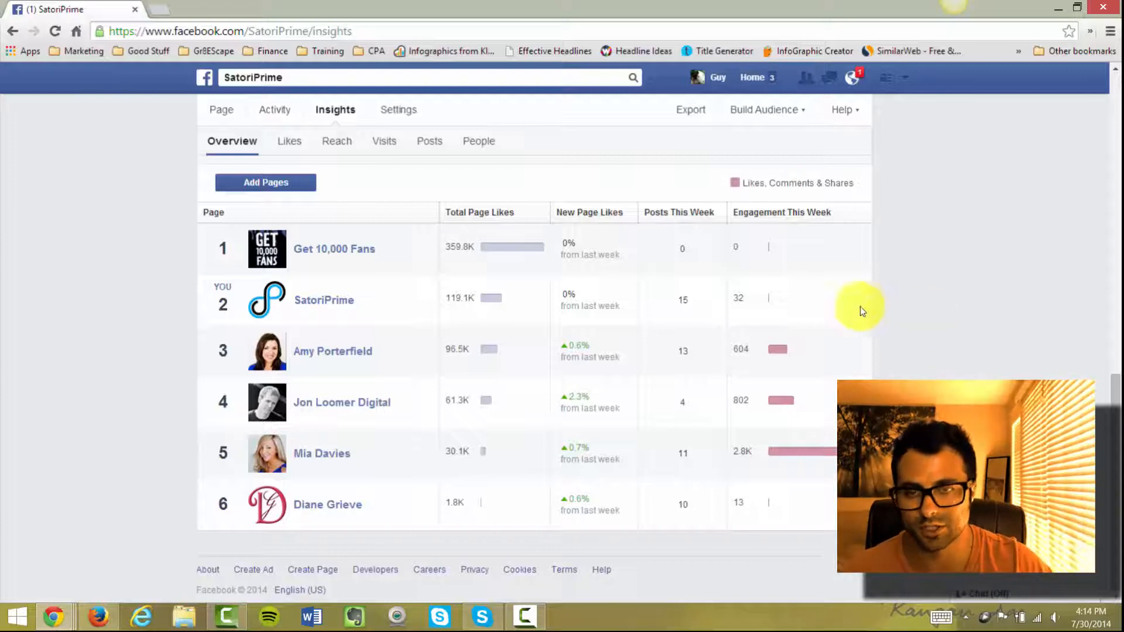
# Go to the SatoriPrime Page timeline with its star rating and likes
pyautogui.click(221, 109)
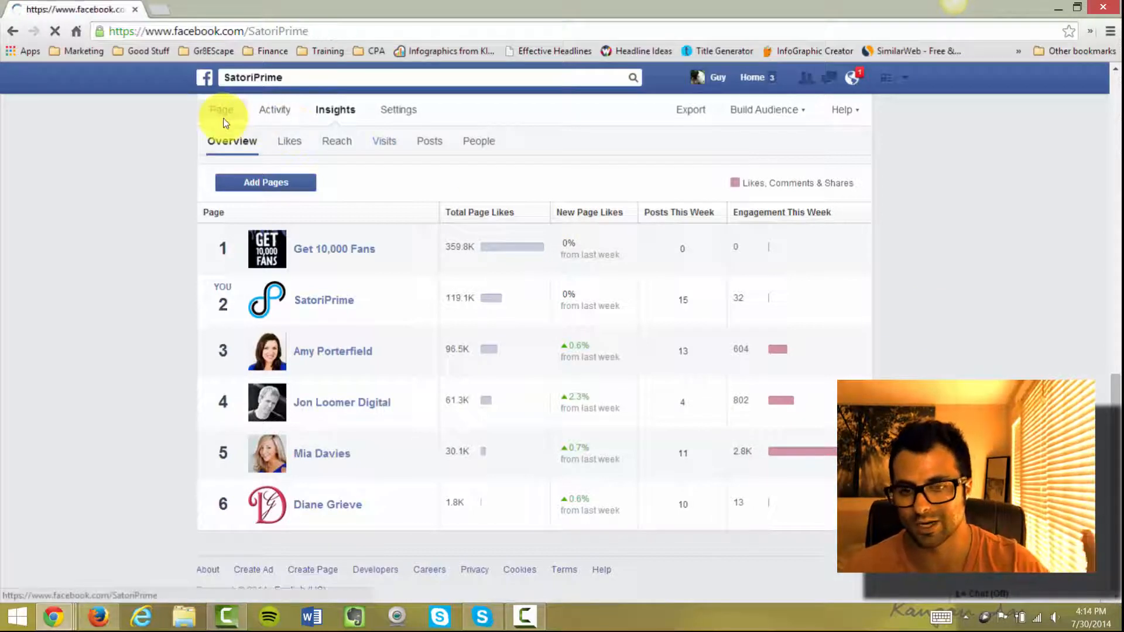
pyautogui.click(221, 109)
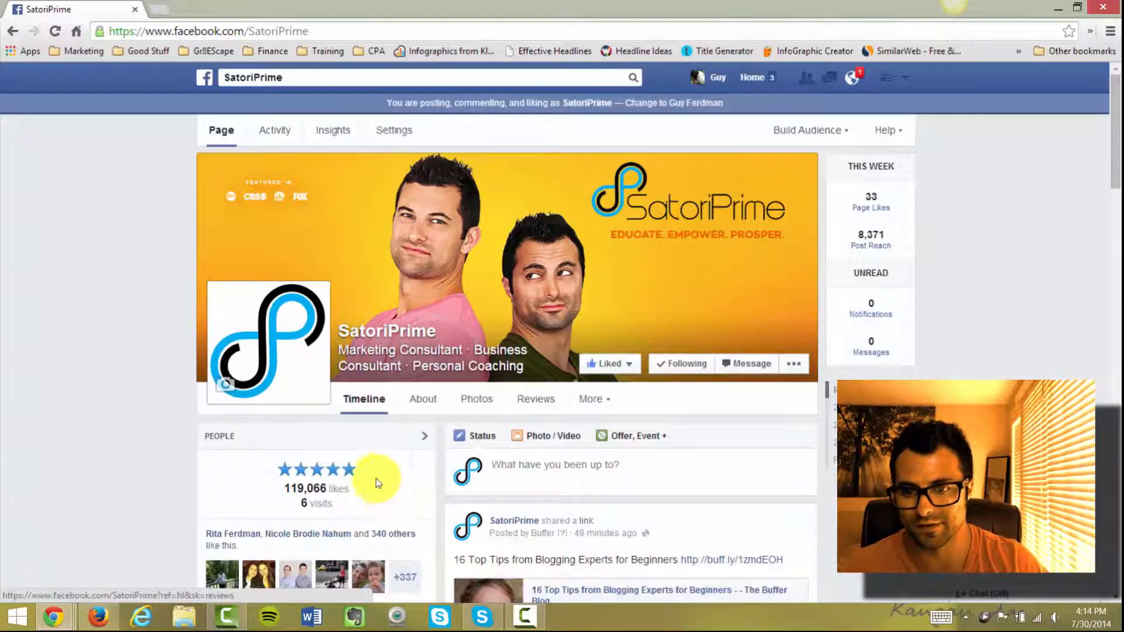
pyautogui.moveTo(403, 498)
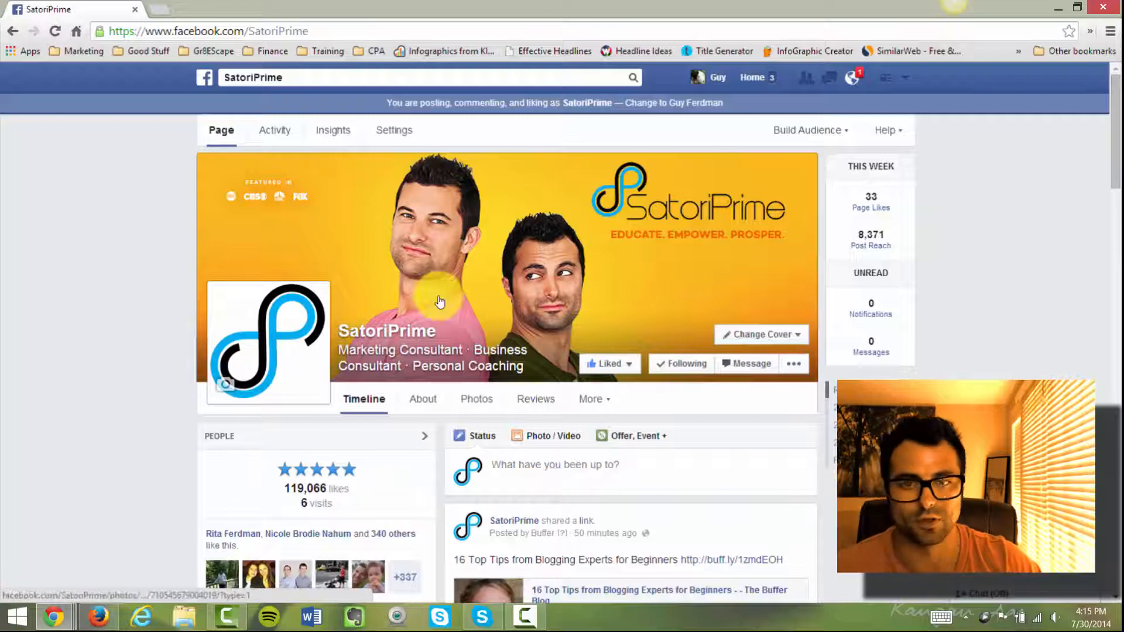
pyautogui.click(394, 130)
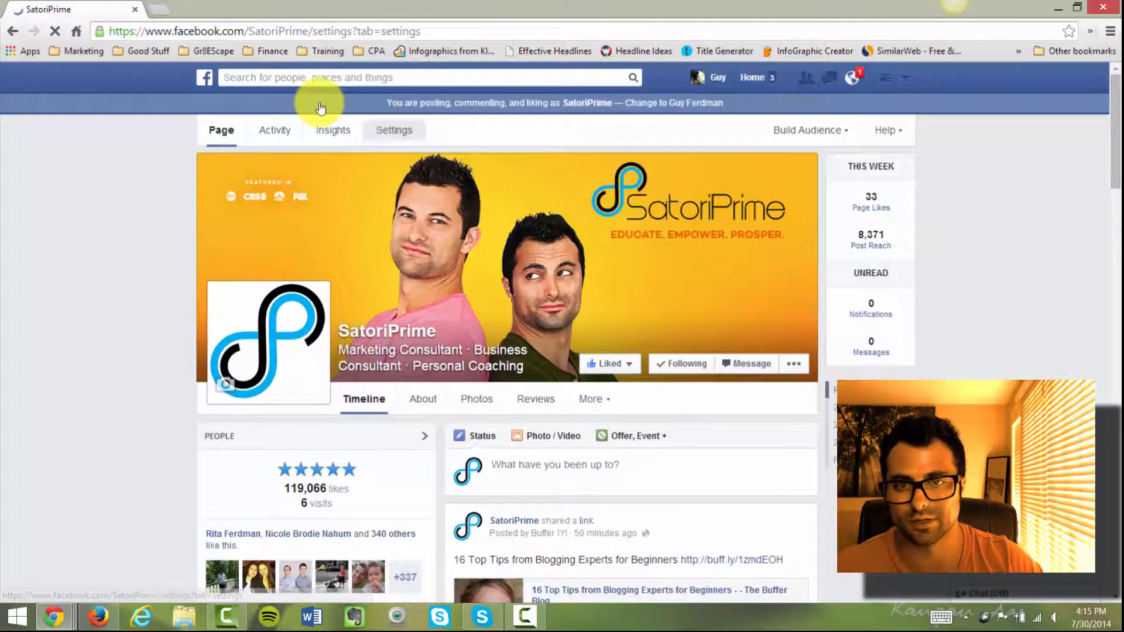
# Go to Settings > Page Info and edit the Page's Address
pyautogui.click(393, 130)
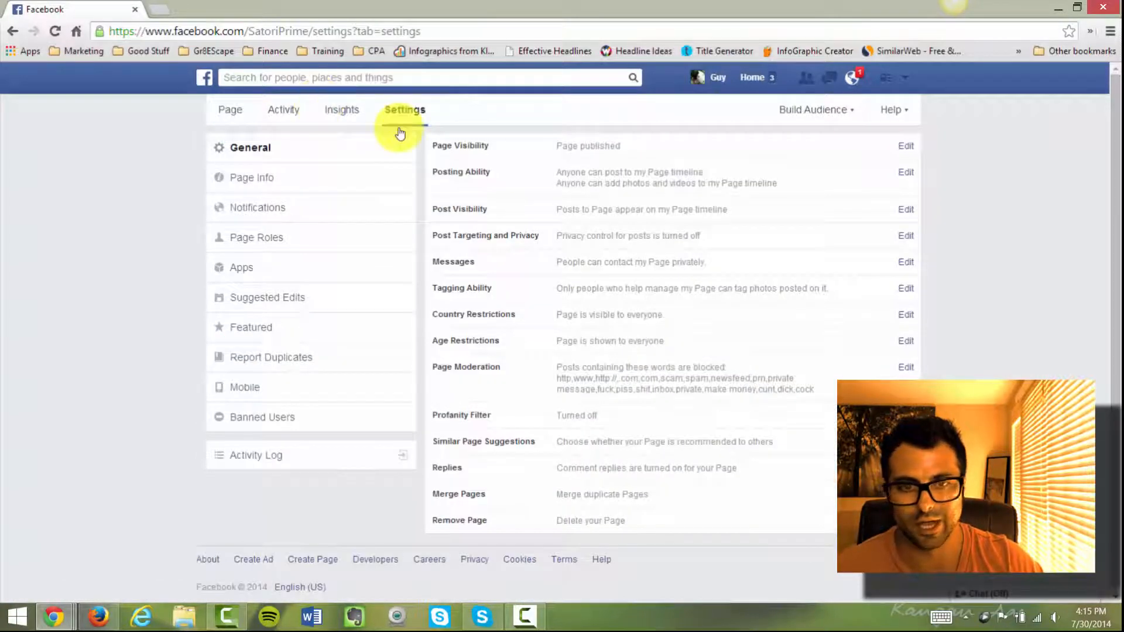
pyautogui.click(251, 177)
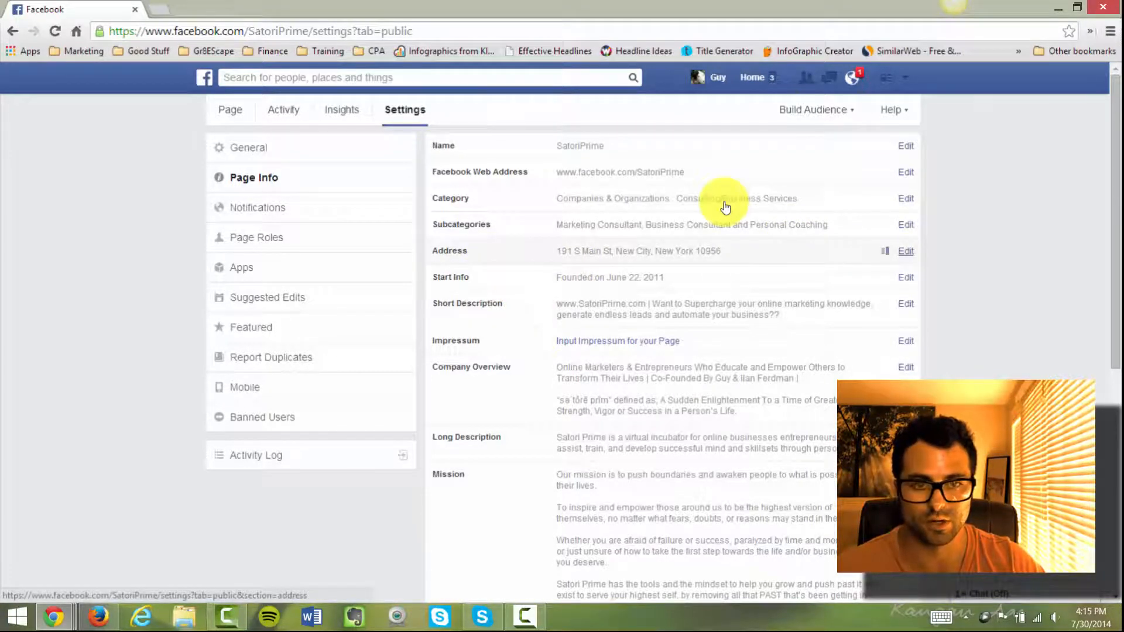
pyautogui.click(906, 250)
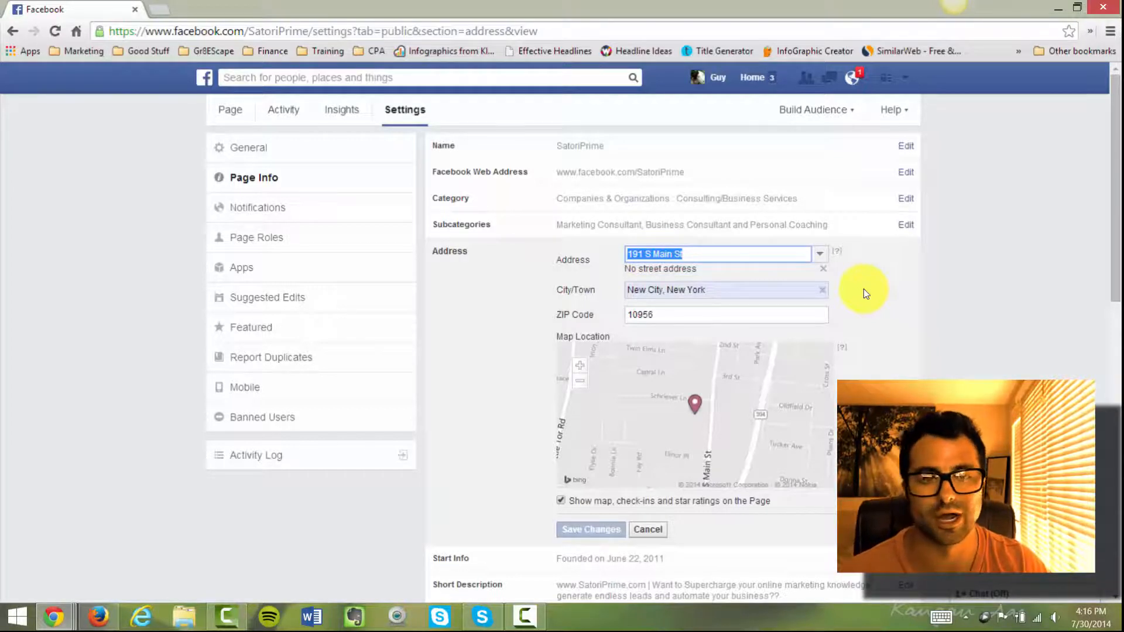
pyautogui.moveTo(518, 202)
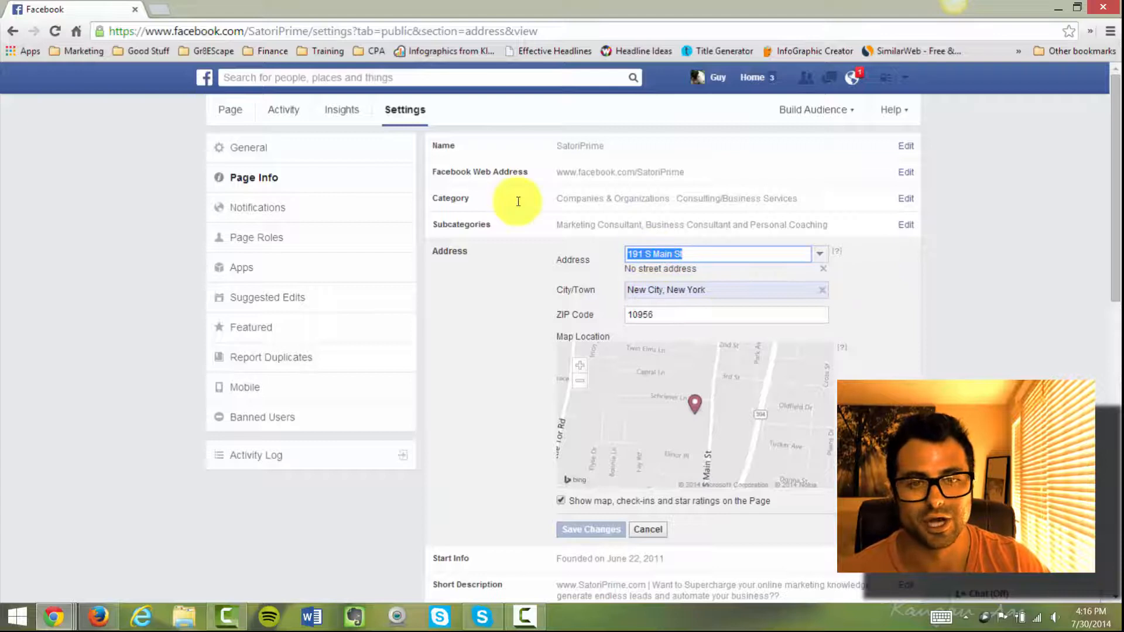
# Enable 'Show map, check-ins and star ratings on the Page', save, and return to the timeline
pyautogui.click(724, 253)
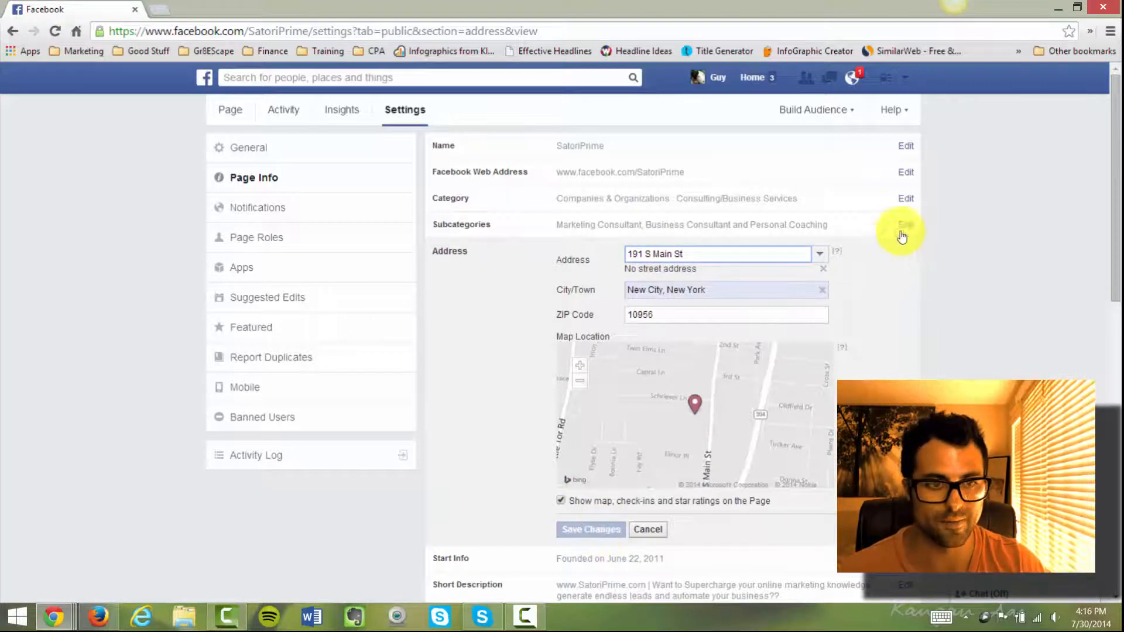
pyautogui.moveTo(773, 446)
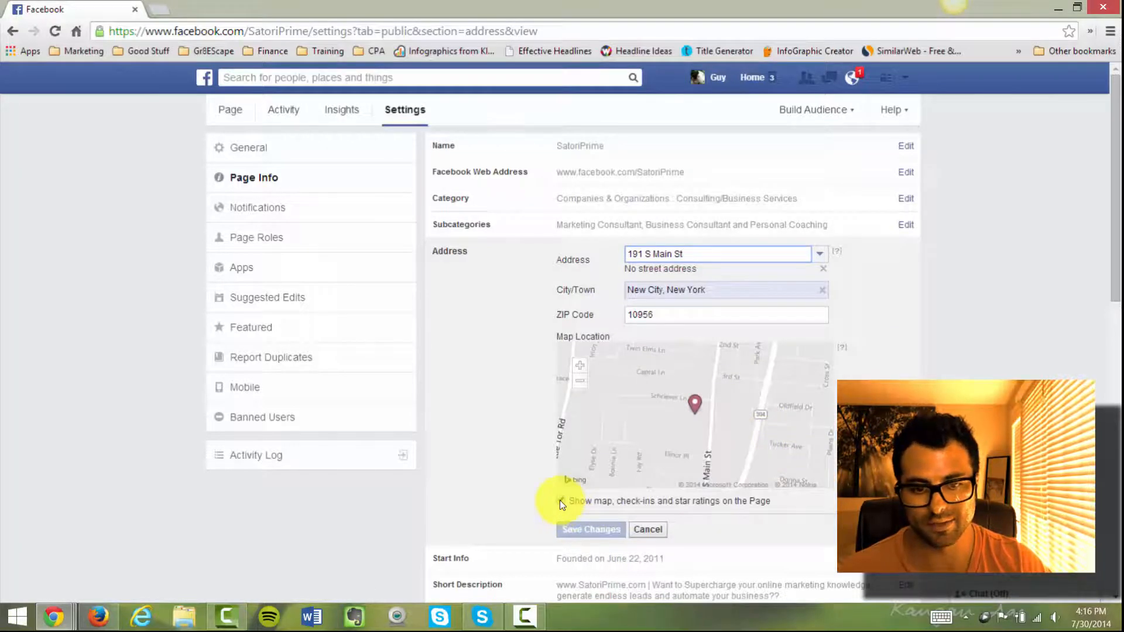
pyautogui.click(562, 501)
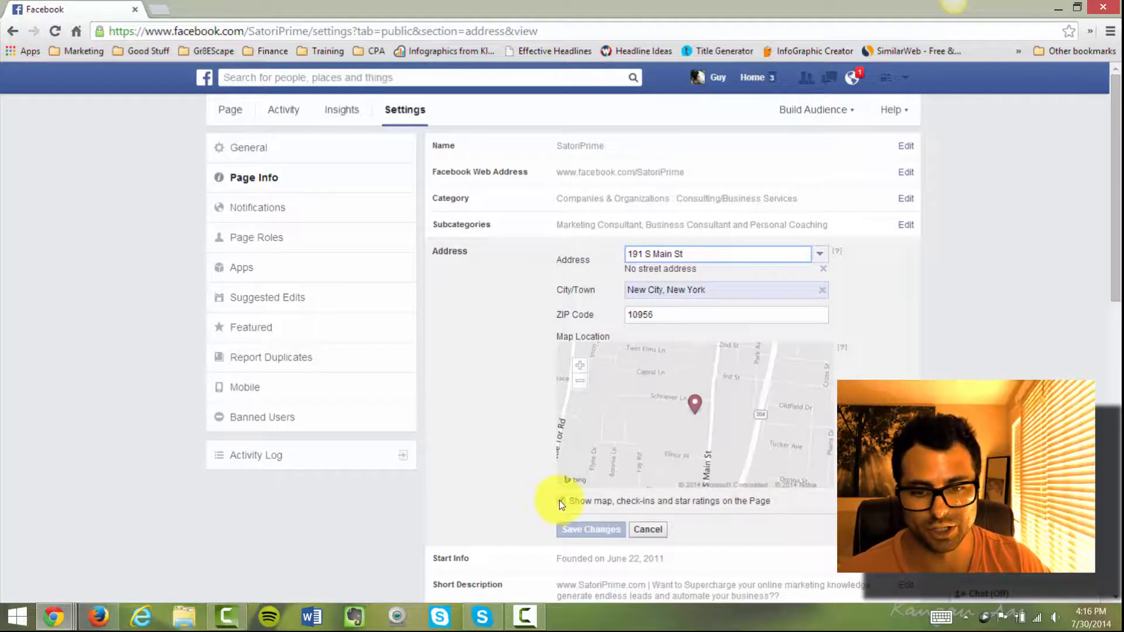
pyautogui.click(561, 500)
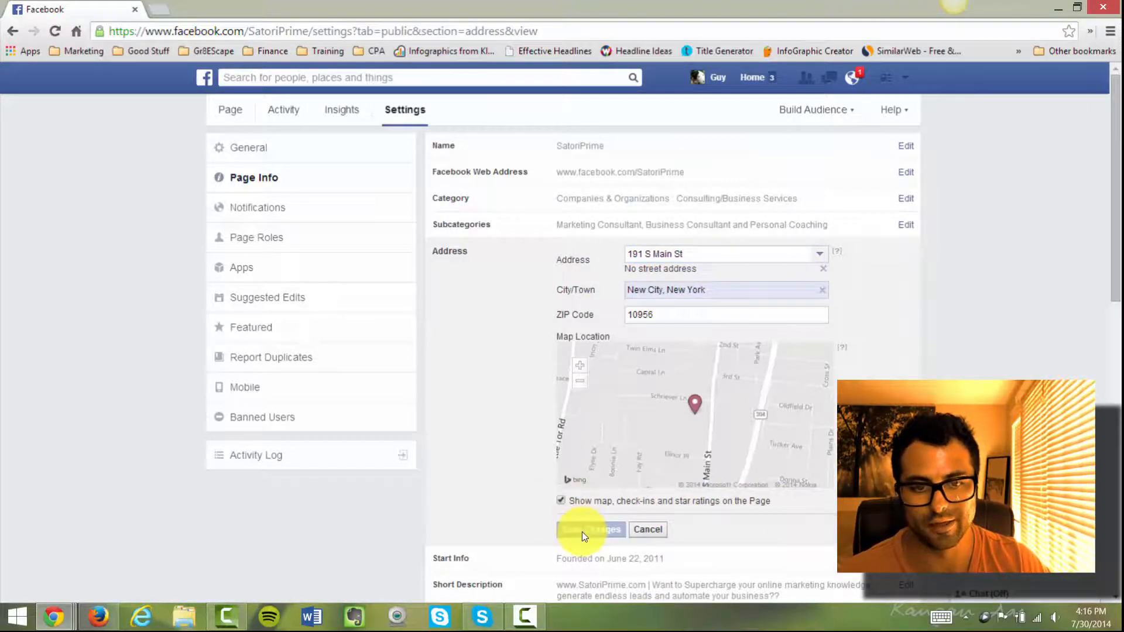
pyautogui.click(590, 529)
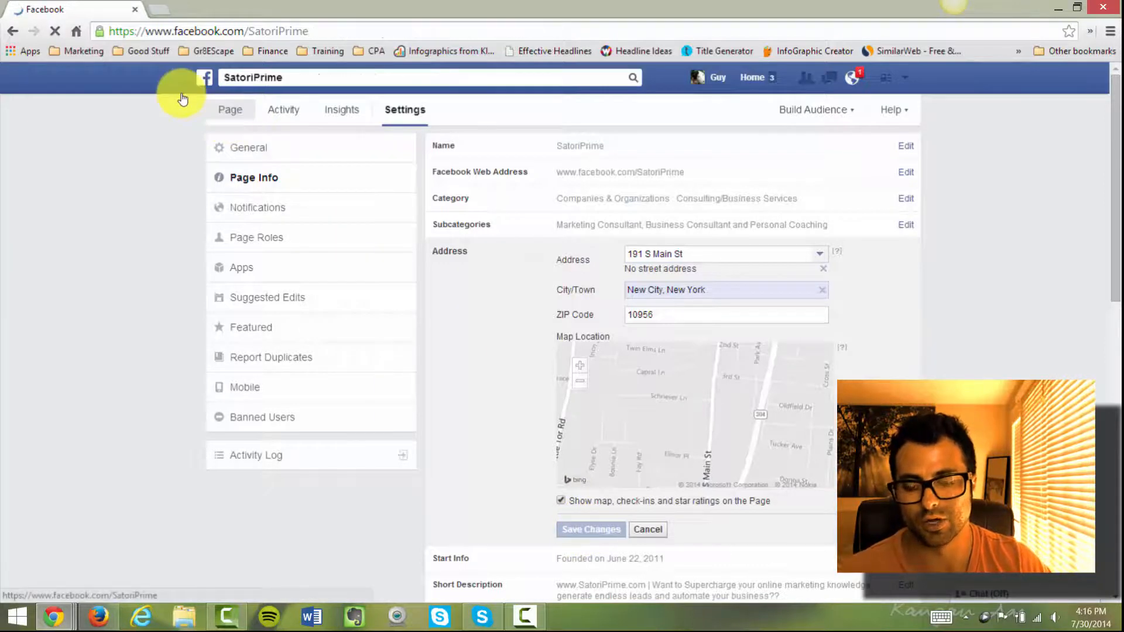
pyautogui.click(230, 109)
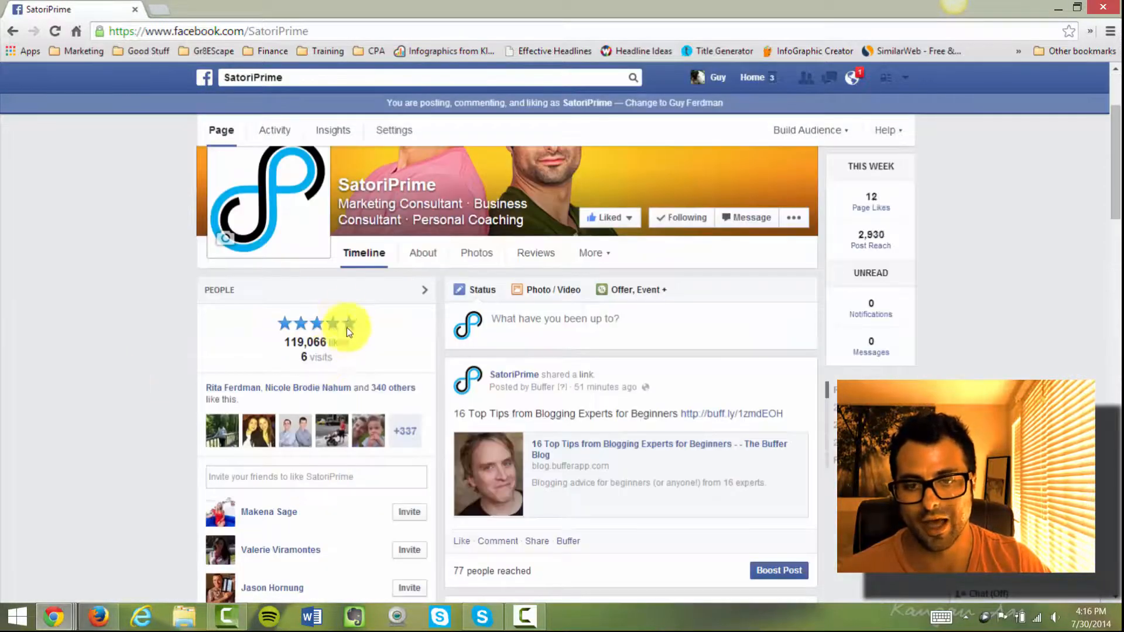
# Scroll SatoriPrime's timeline down to the About section and five-star Reviews list
pyautogui.scroll(-3)
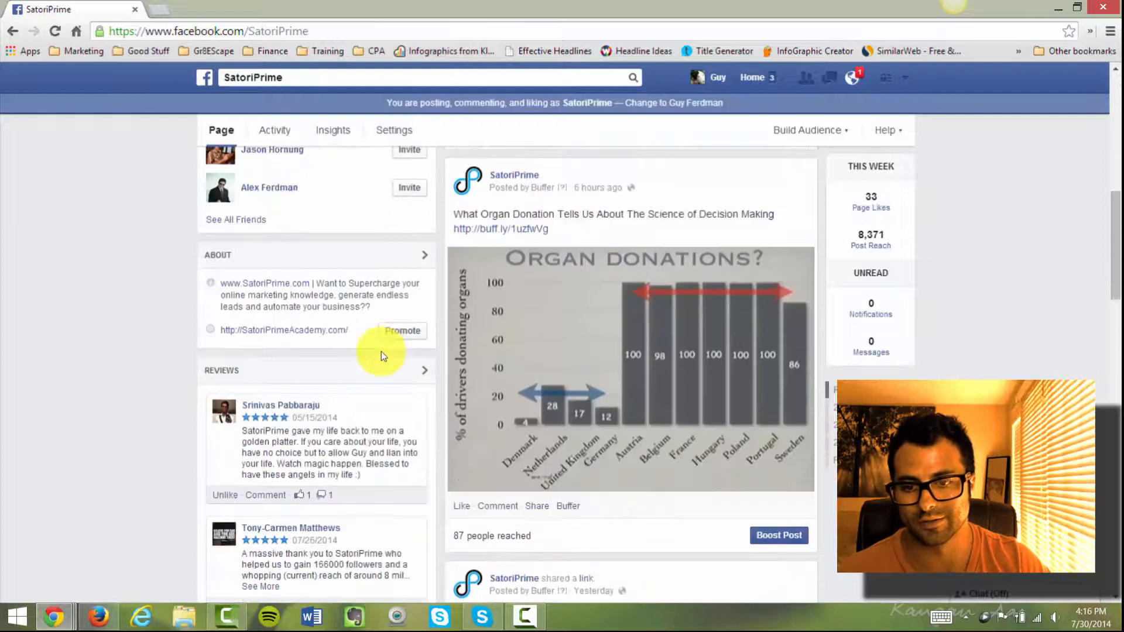
pyautogui.scroll(-3)
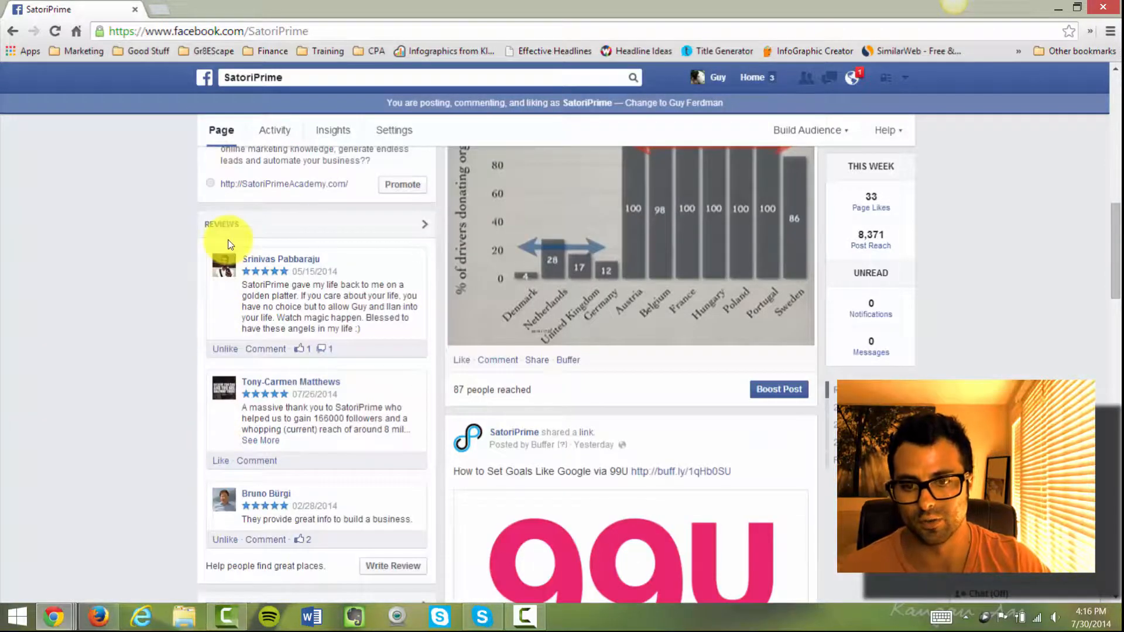
pyautogui.moveTo(362, 474)
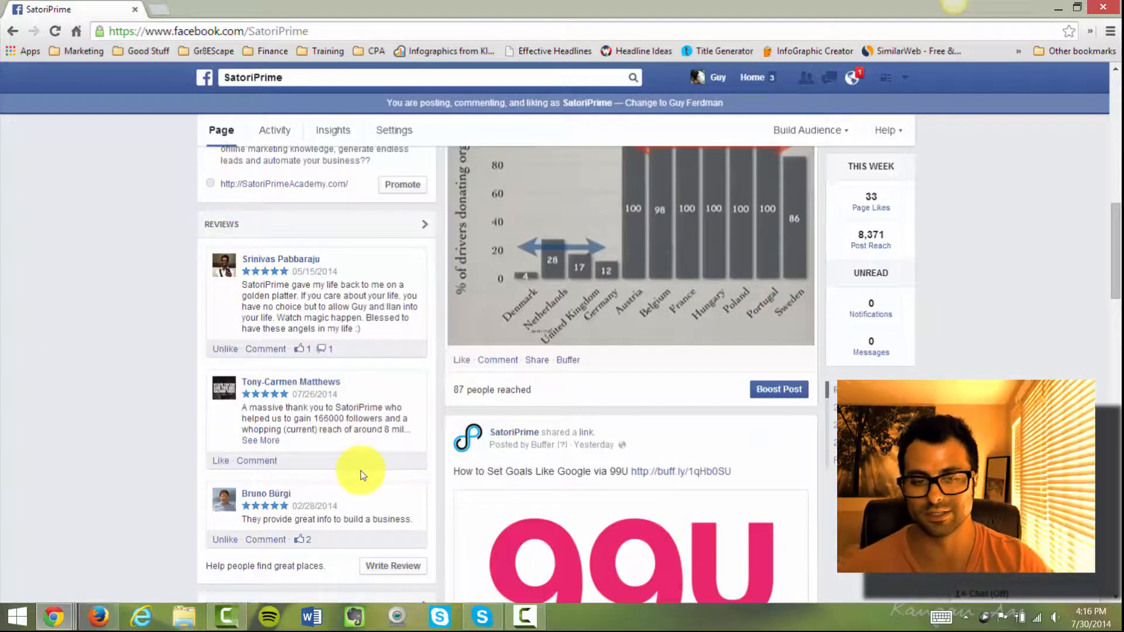